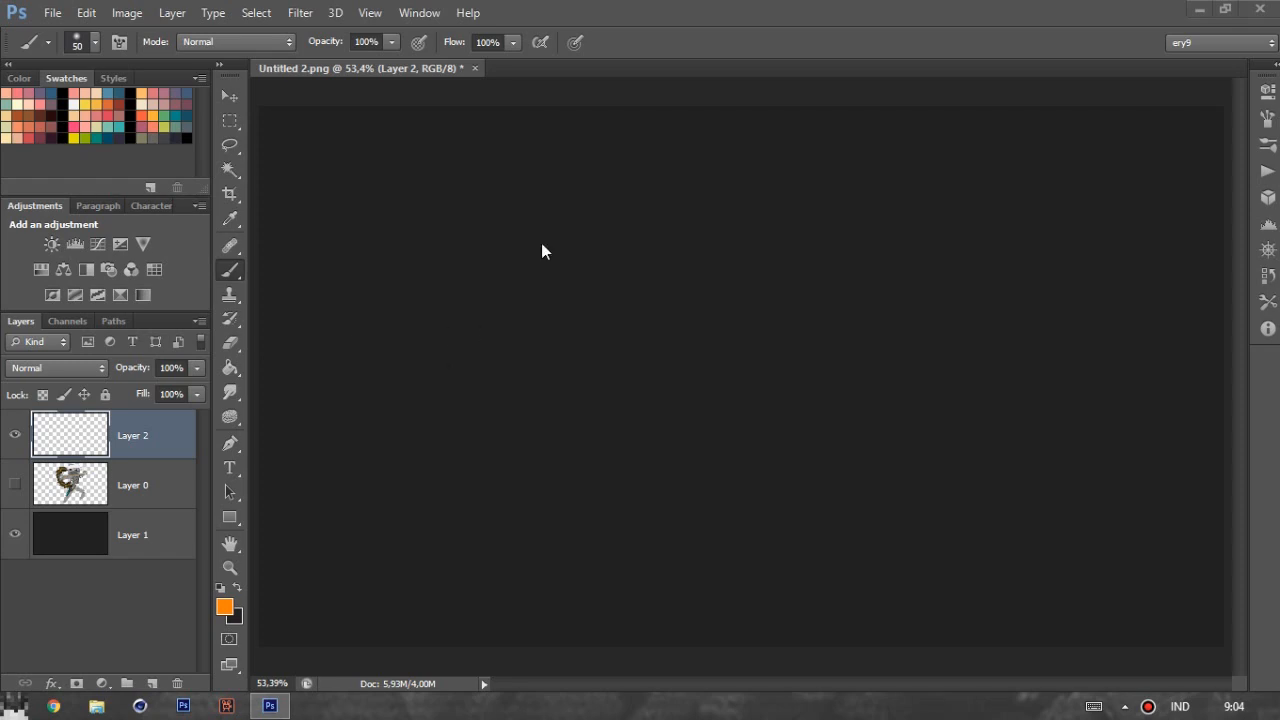
{"action": "mouse_move", "coordinate": [564, 248]}
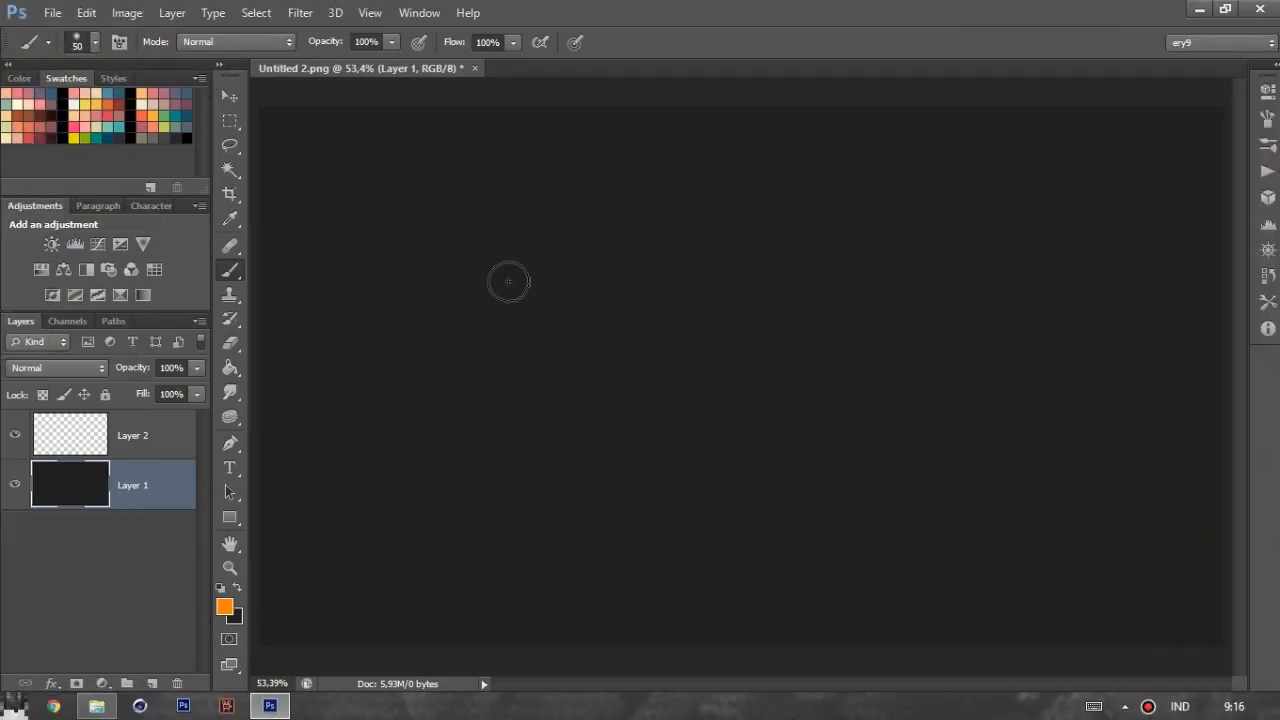
{"action": "mouse_move", "coordinate": [632, 268]}
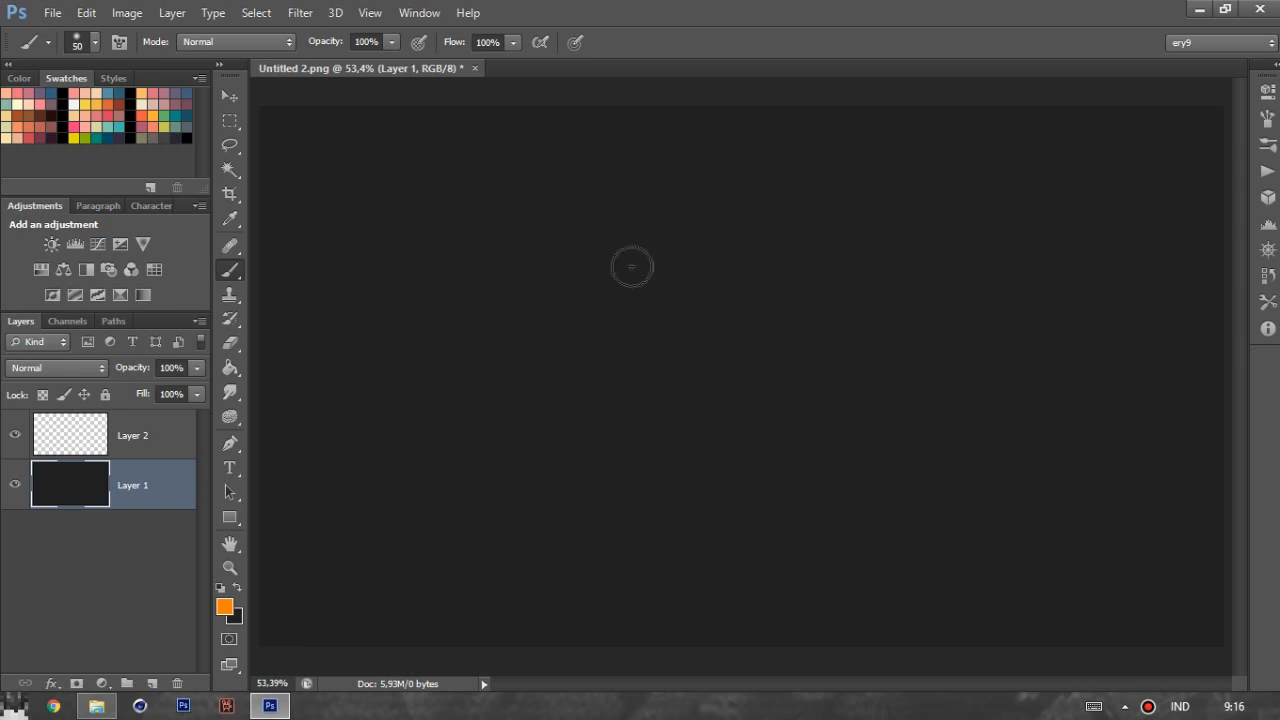
- Make the empty Layer 2 the active painting layer above the dark Layer 1
{"action": "left_click", "coordinate": [132, 436]}
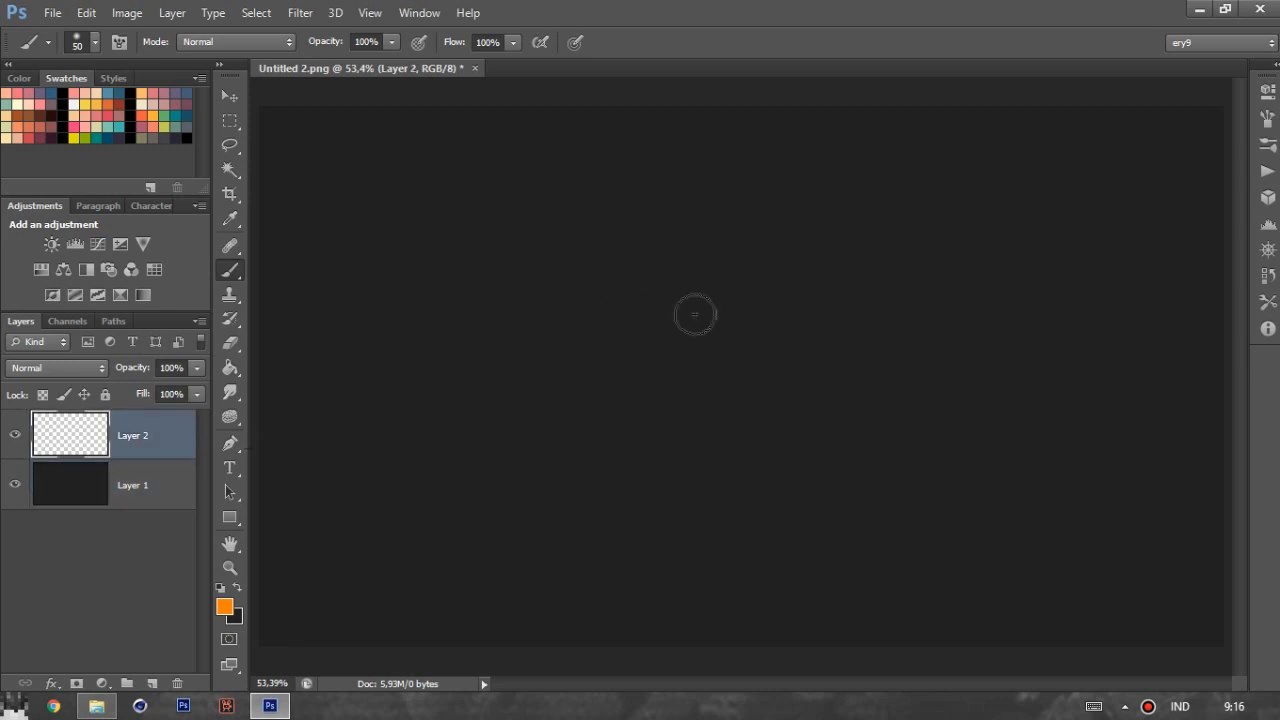
- Load the Release .abr brush file through the Preset Manager so the bracket-named presets appear
{"action": "right_click", "coordinate": [694, 314]}
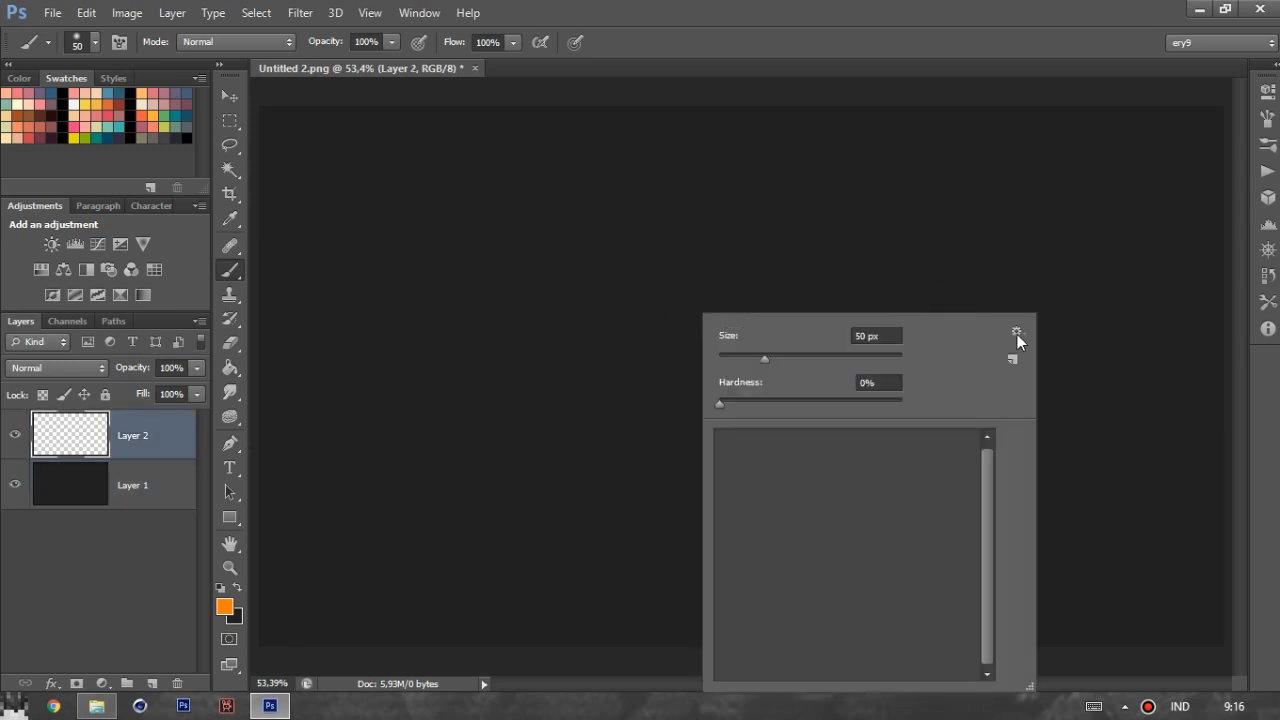
{"action": "left_click", "coordinate": [1016, 332]}
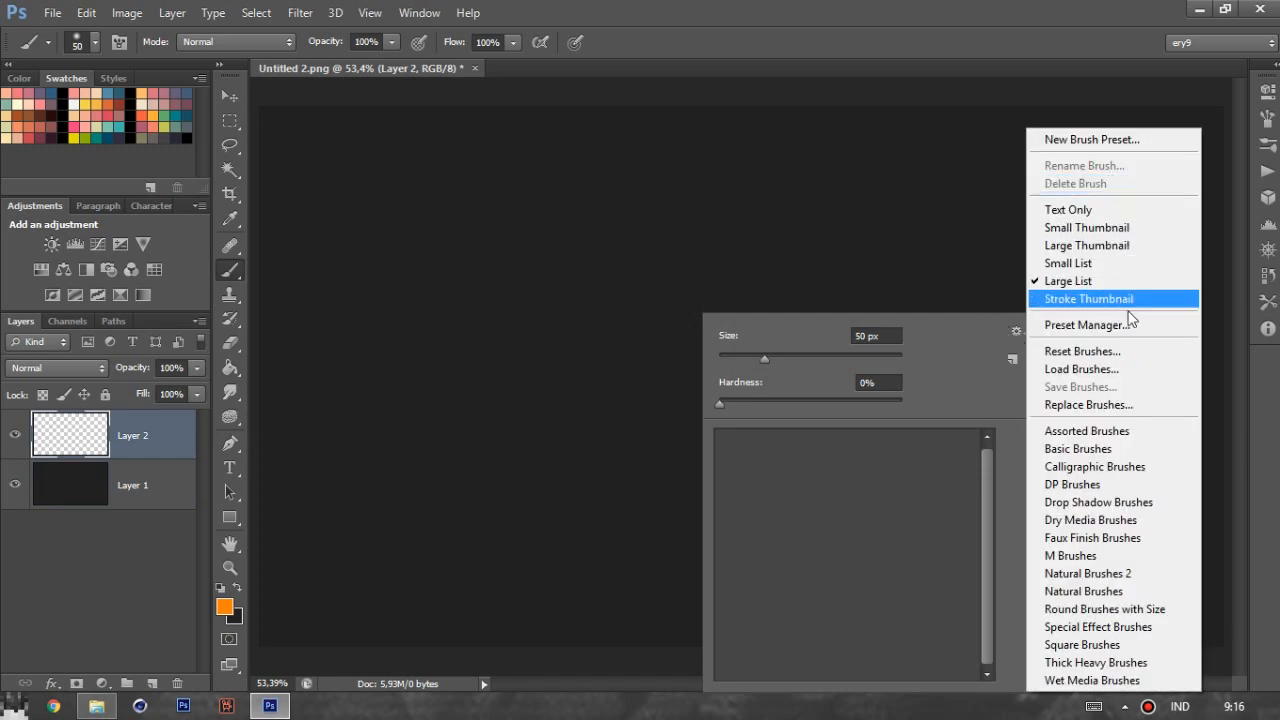
{"action": "left_click", "coordinate": [1082, 324]}
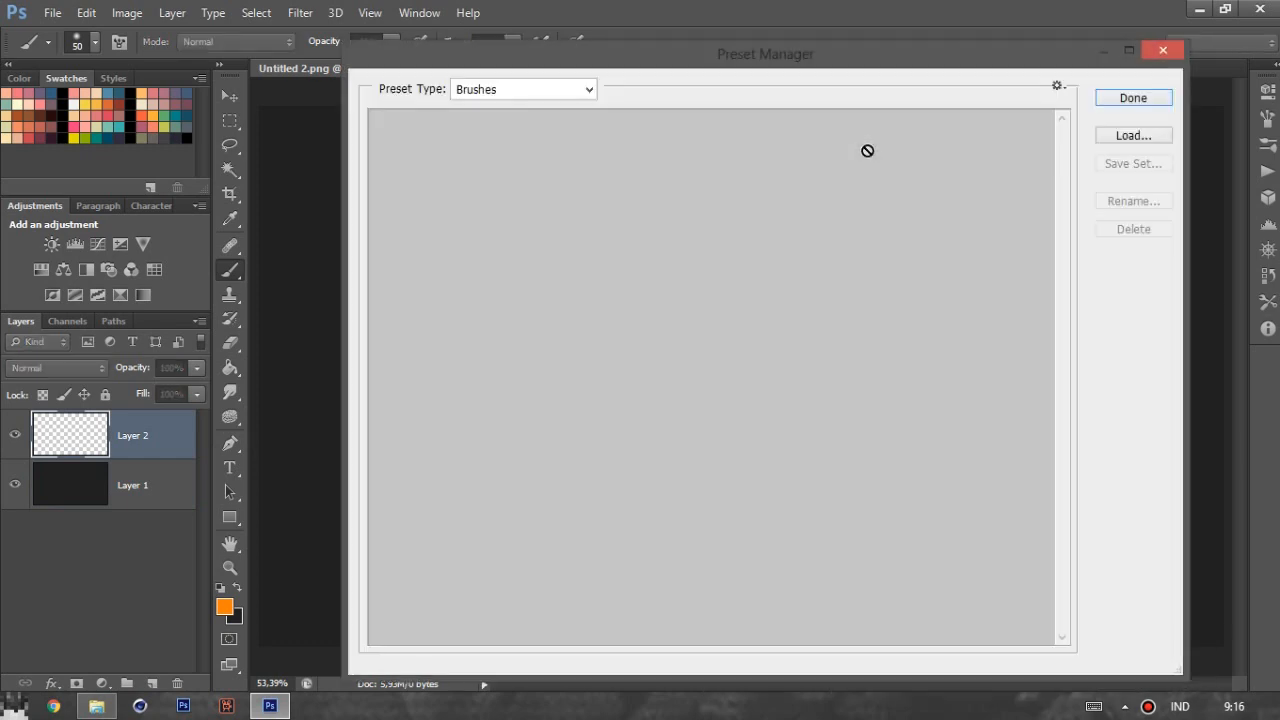
{"action": "left_click", "coordinate": [1132, 136]}
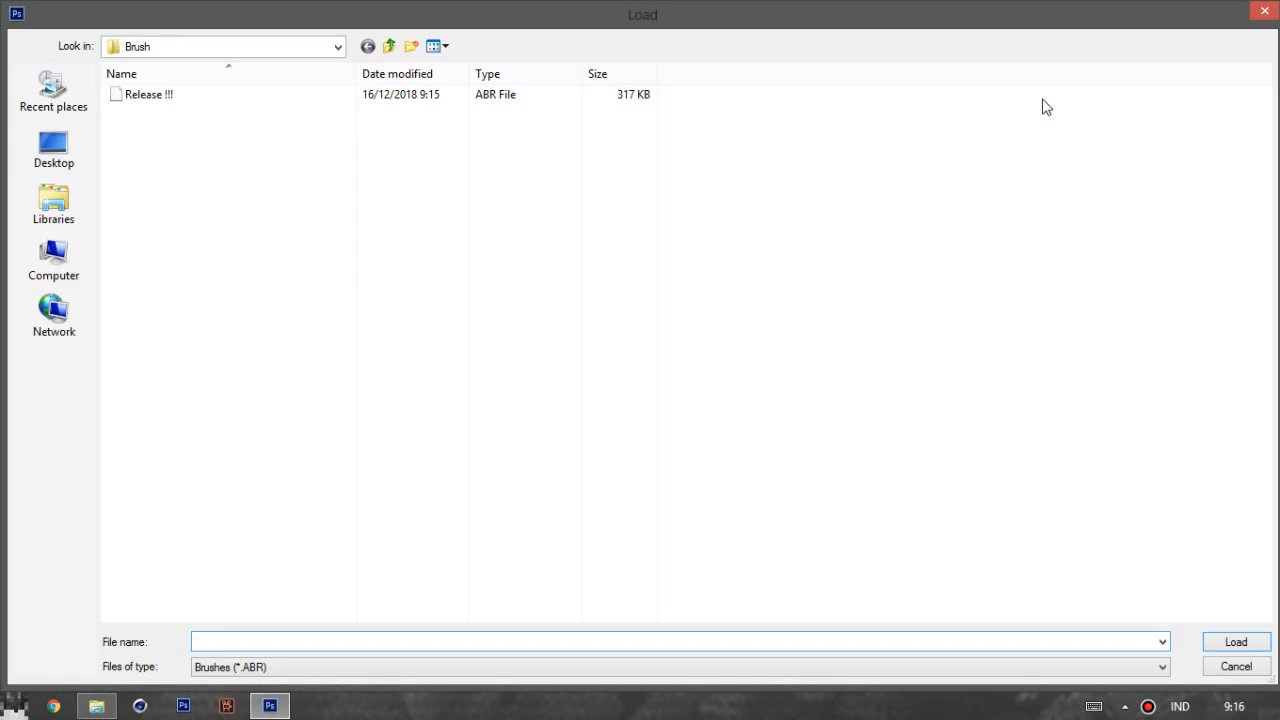
{"action": "left_click", "coordinate": [148, 94]}
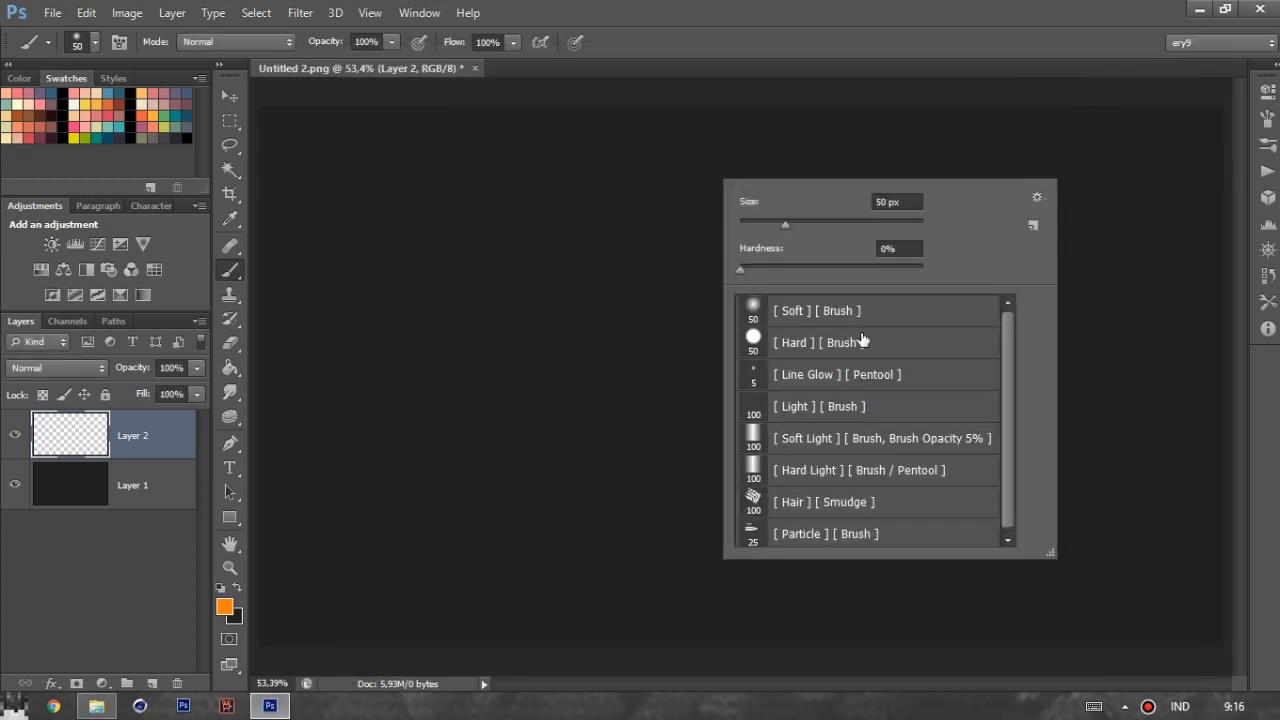
{"action": "mouse_move", "coordinate": [916, 352]}
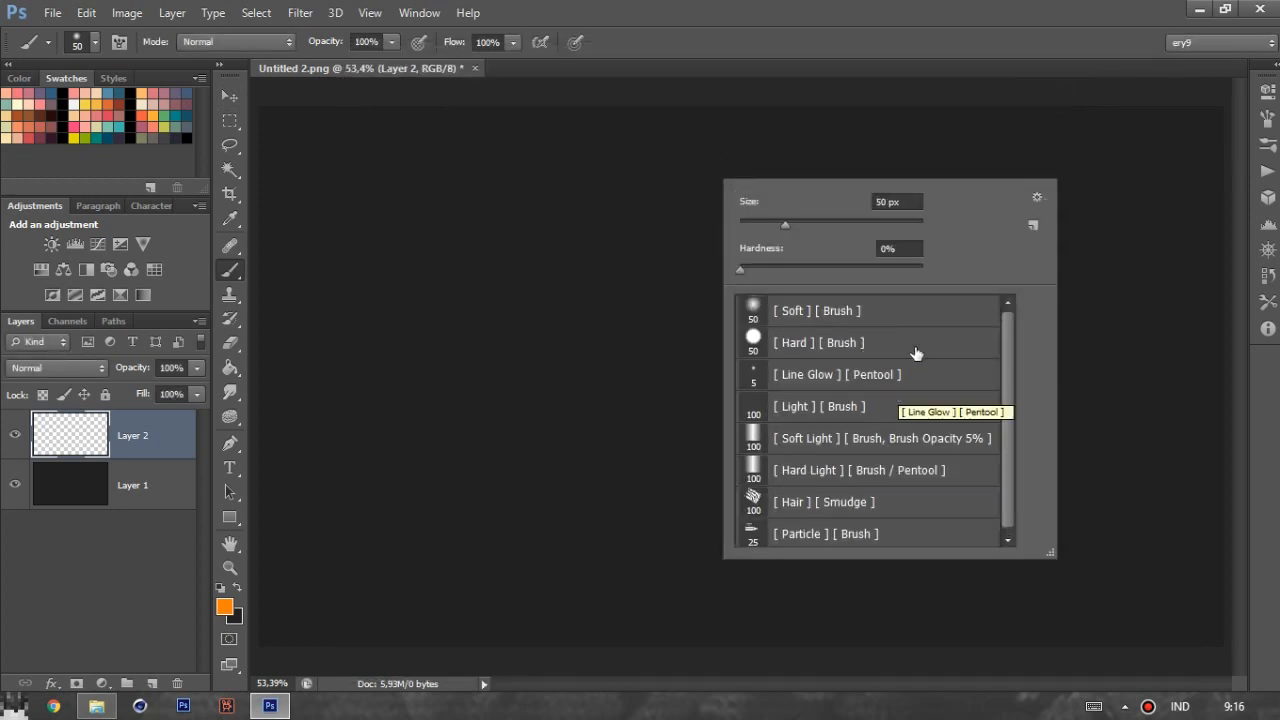
{"action": "mouse_move", "coordinate": [1036, 504]}
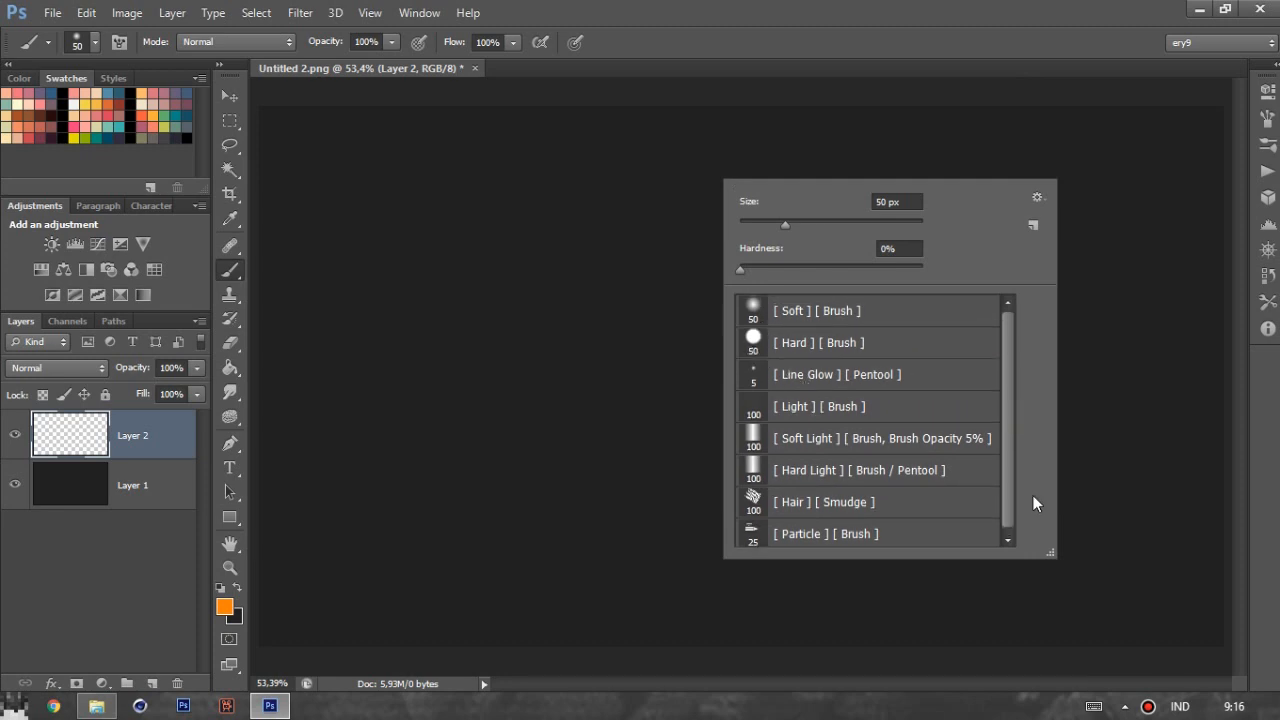
{"action": "mouse_move", "coordinate": [828, 304]}
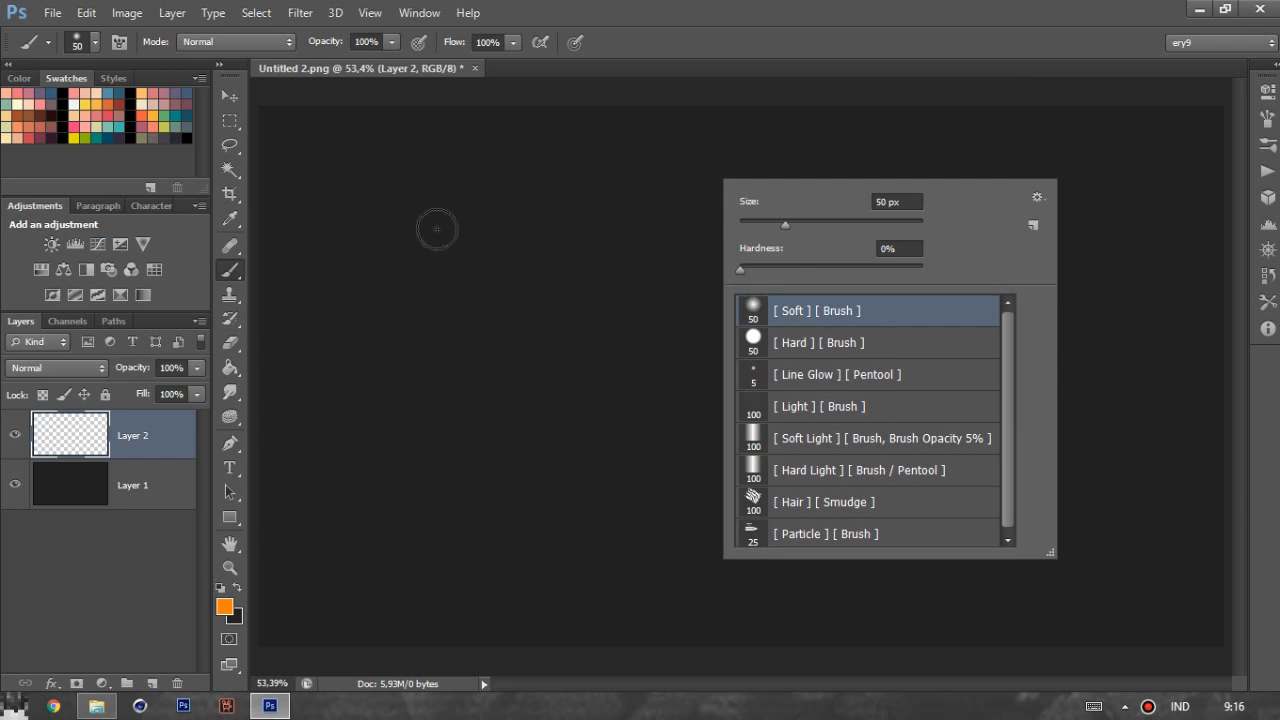
- Choose the [ Soft ] brush, paint a thick orange test stroke and undo it
{"action": "left_click_drag", "start_coordinate": [436, 228], "coordinate": [852, 322]}
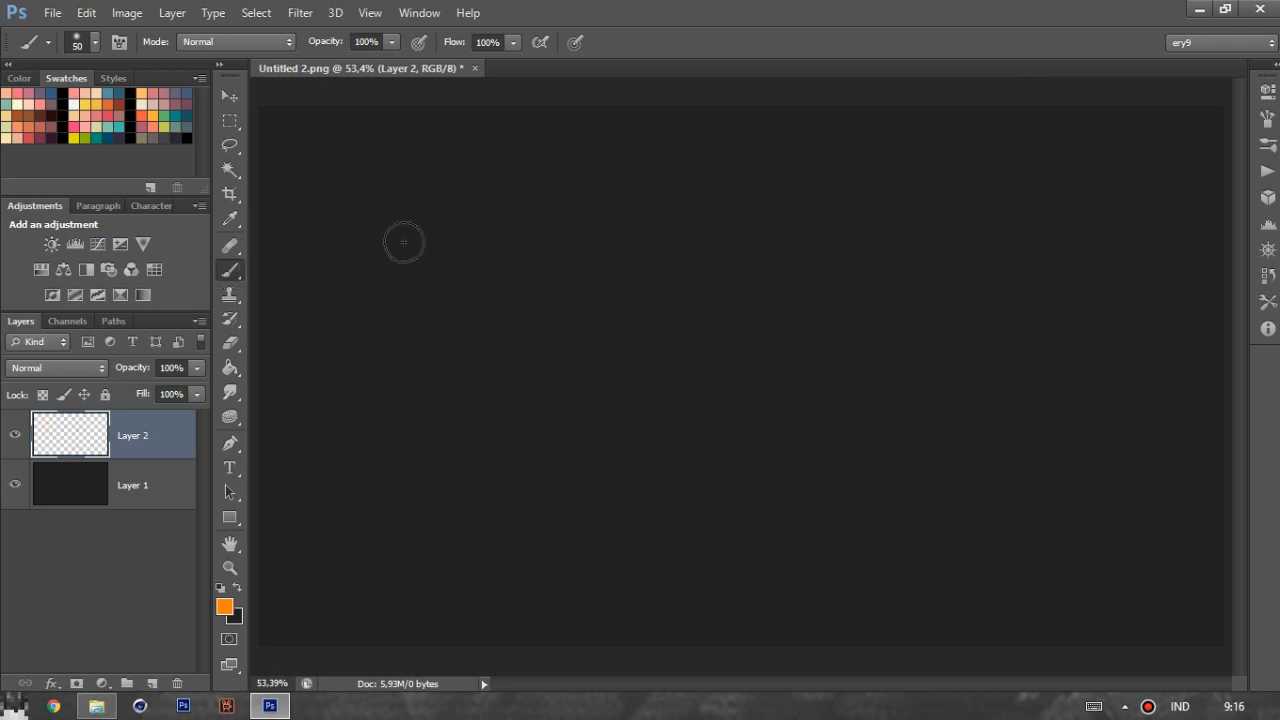
{"action": "left_click_drag", "start_coordinate": [404, 240], "coordinate": [664, 256]}
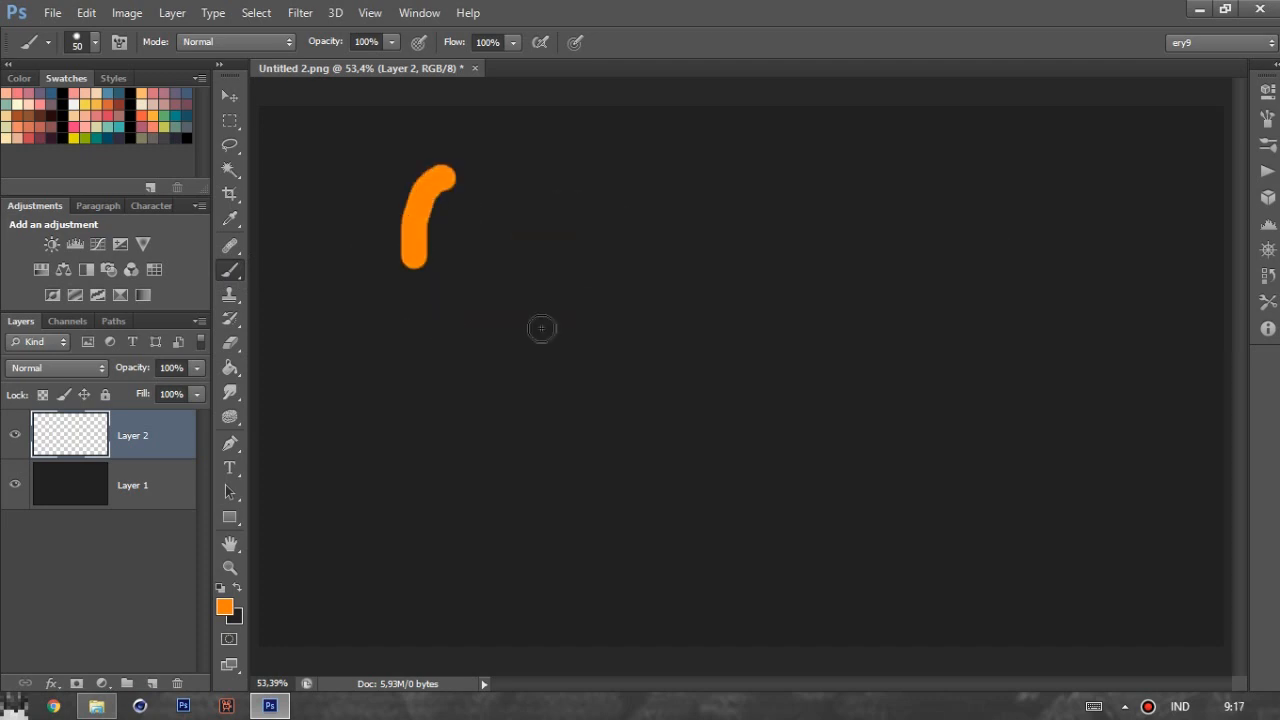
{"action": "key", "text": "ctrl+z"}
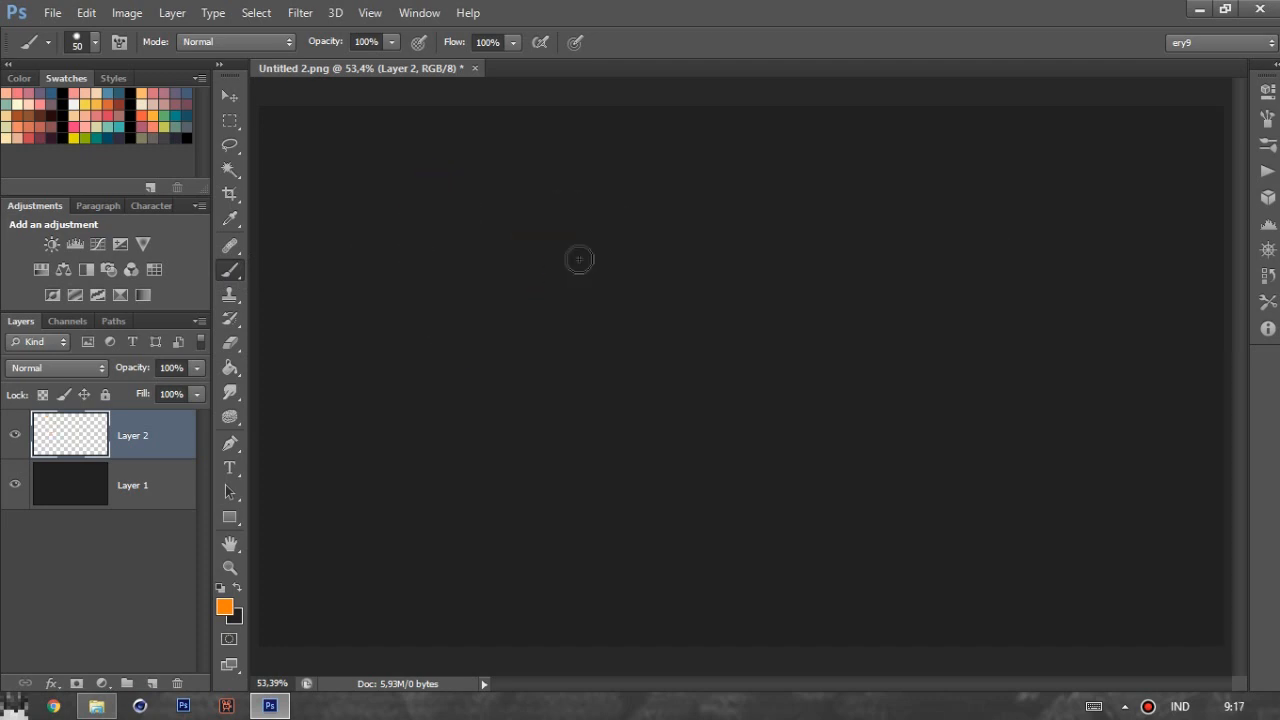
- Stroke the pen path with the brush using Simulate Pressure for a tapered orange glow, then start another path
{"action": "right_click", "coordinate": [578, 260]}
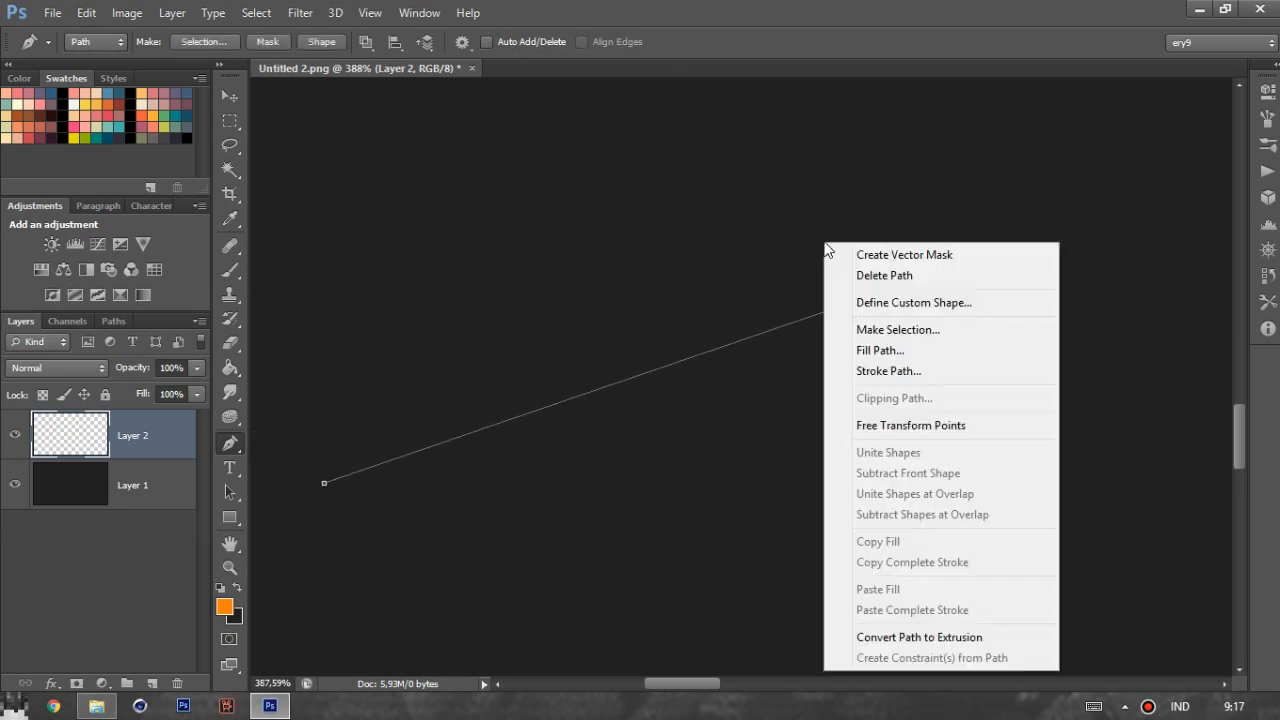
{"action": "left_click", "coordinate": [888, 370]}
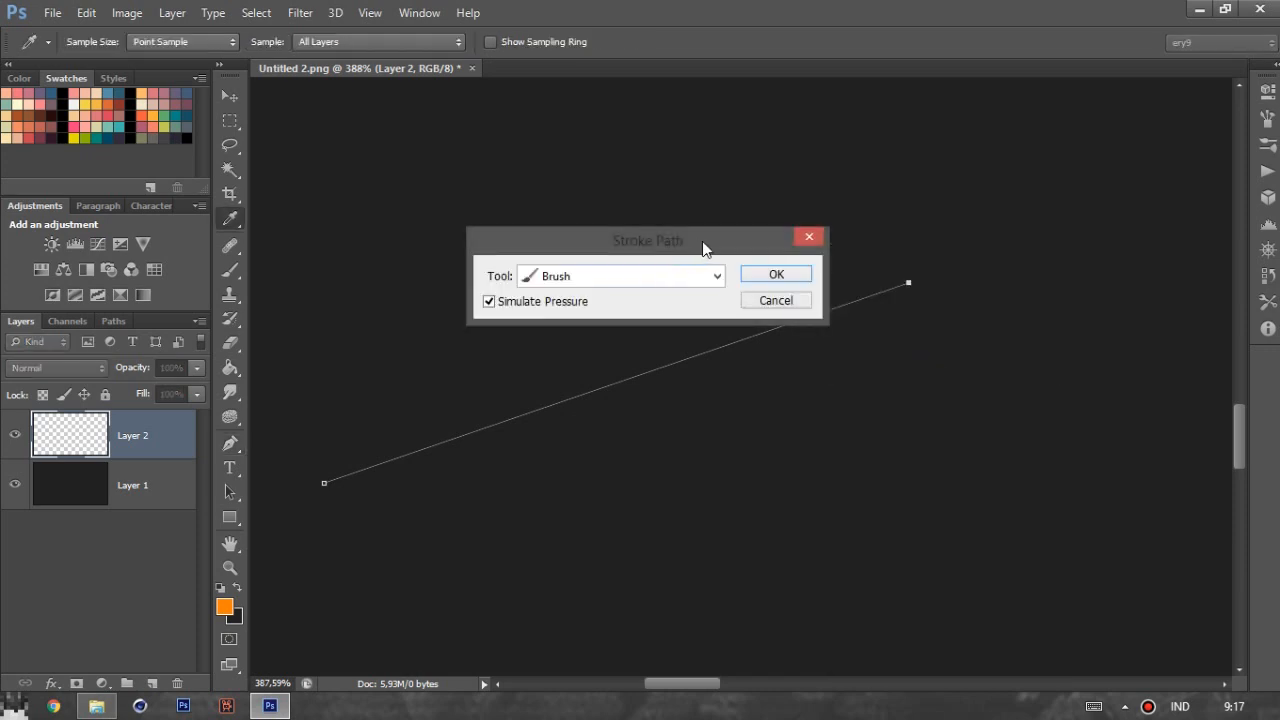
{"action": "left_click_drag", "start_coordinate": [648, 240], "coordinate": [640, 156]}
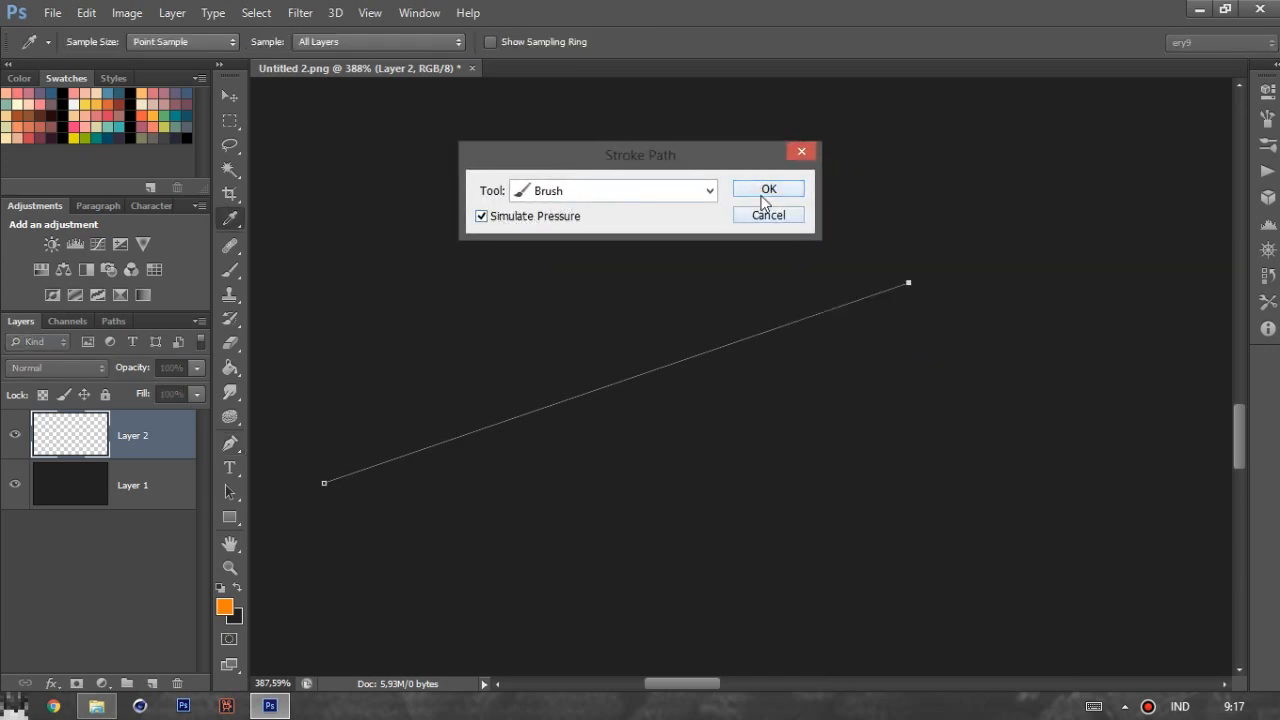
{"action": "left_click", "coordinate": [768, 188]}
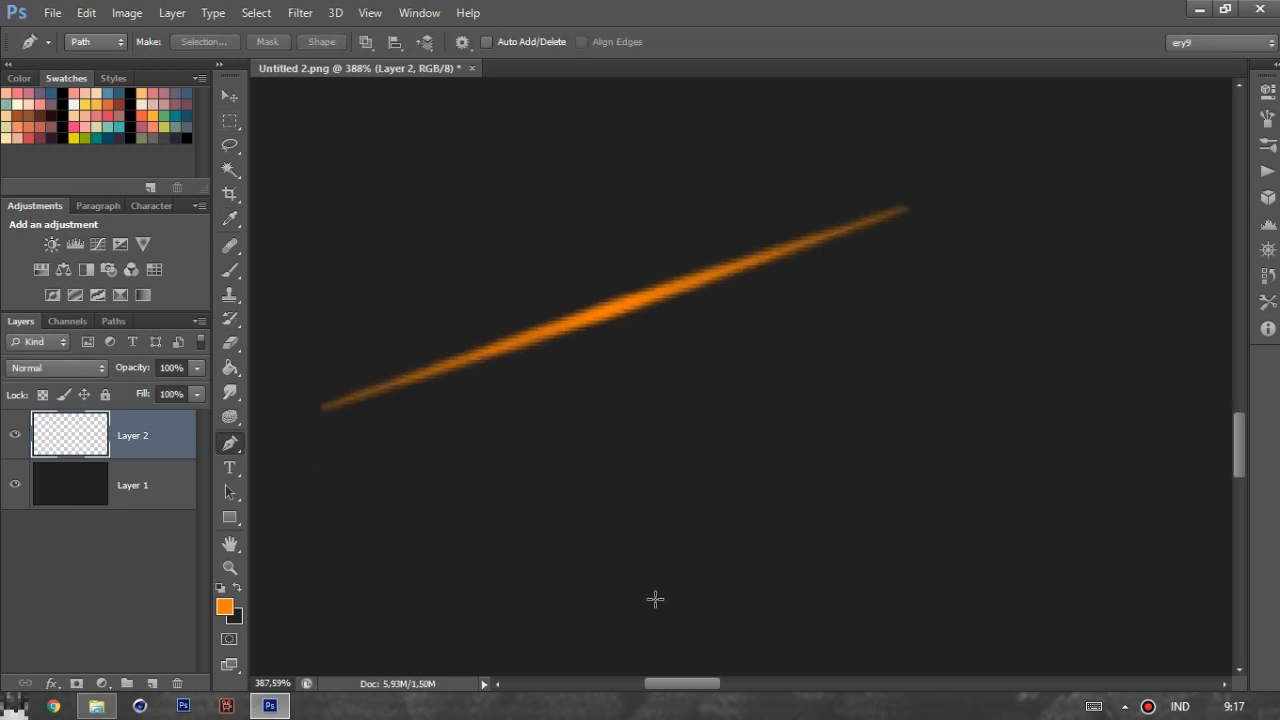
{"action": "left_click", "coordinate": [868, 272]}
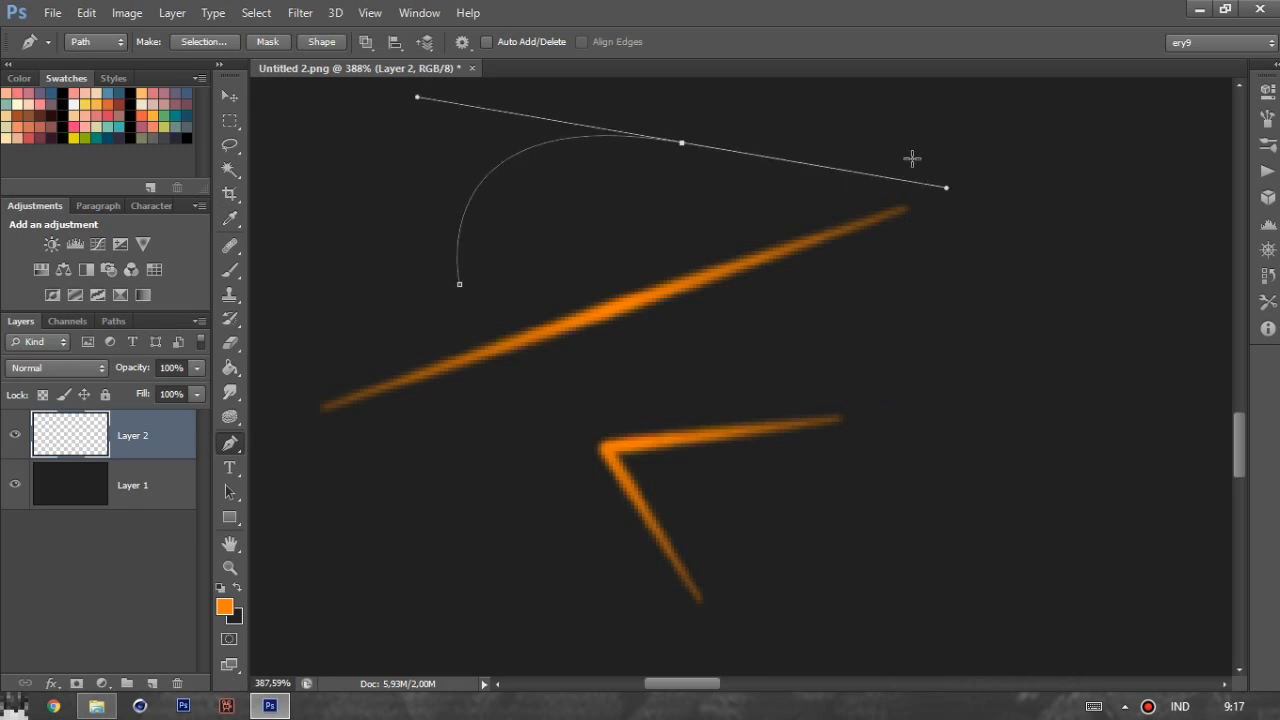
{"action": "mouse_move", "coordinate": [768, 196]}
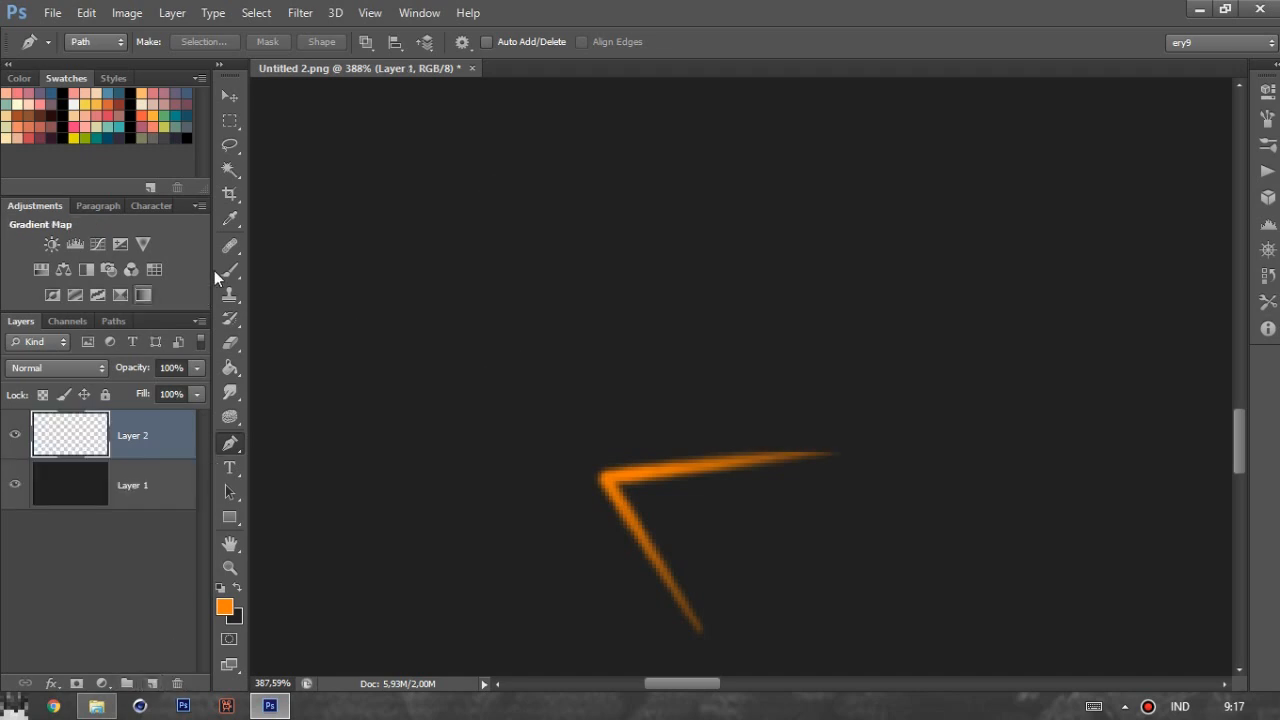
- Choose the [Light] brush at 25 px, paint a long soft orange glow stroke and bring the presets back up
{"action": "left_click", "coordinate": [230, 248]}
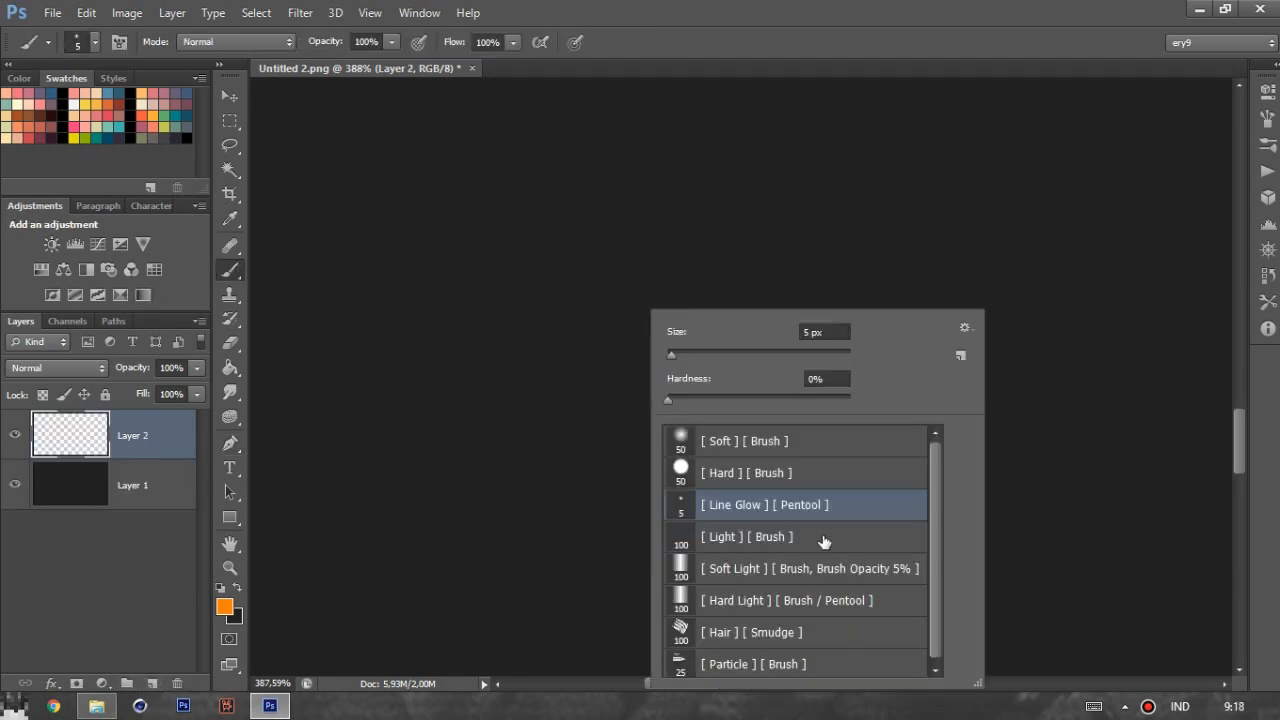
{"action": "left_click", "coordinate": [746, 536]}
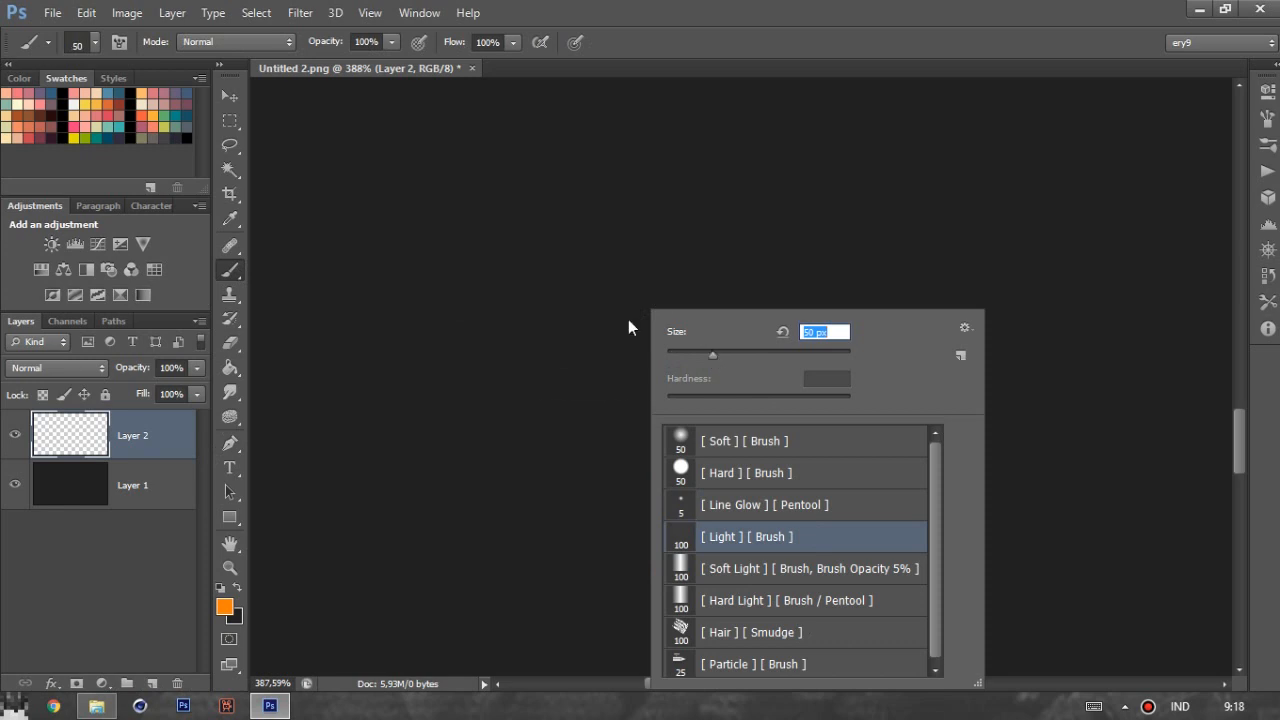
{"action": "left_click_drag", "start_coordinate": [712, 354], "coordinate": [688, 354]}
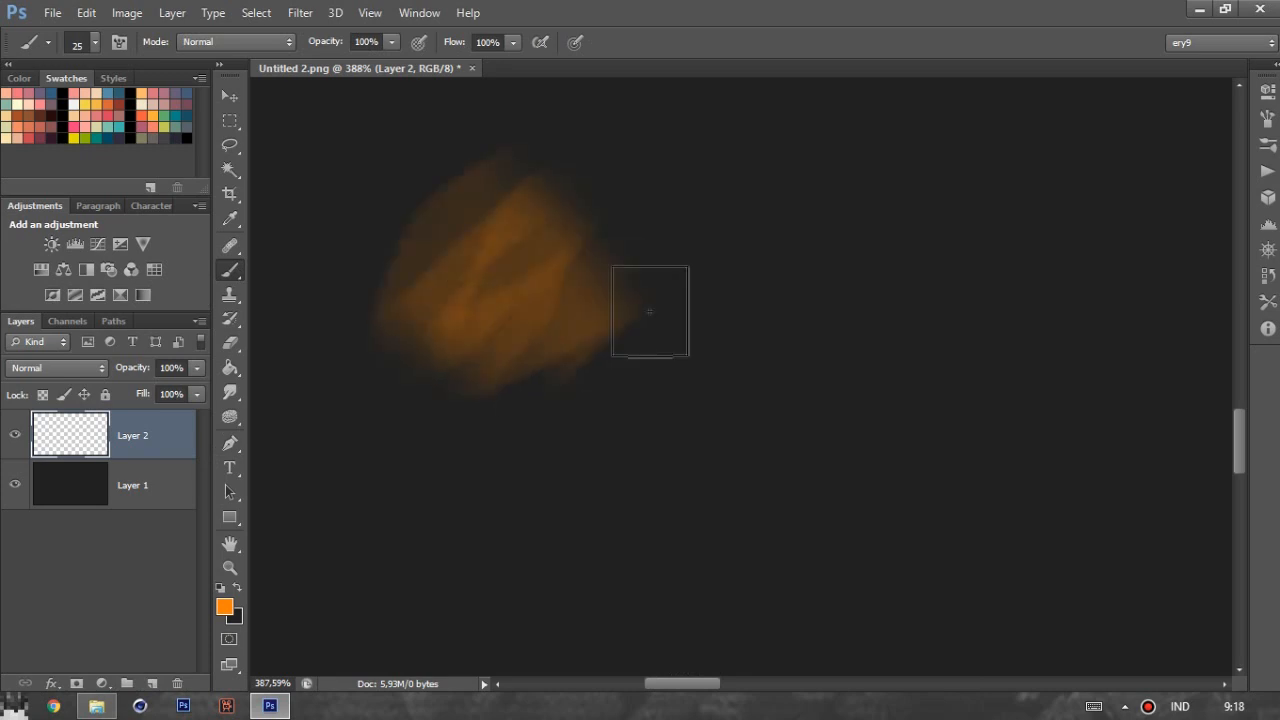
{"action": "left_click_drag", "start_coordinate": [650, 310], "coordinate": [766, 510]}
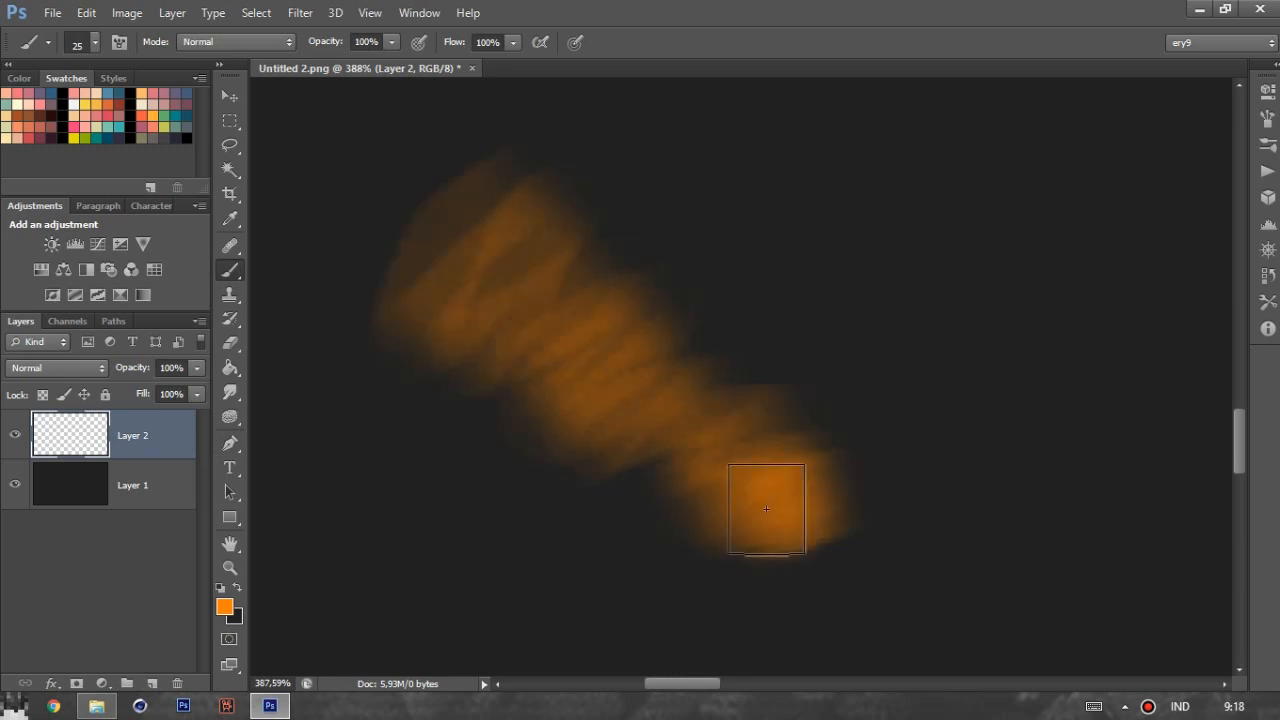
{"action": "right_click", "coordinate": [766, 510]}
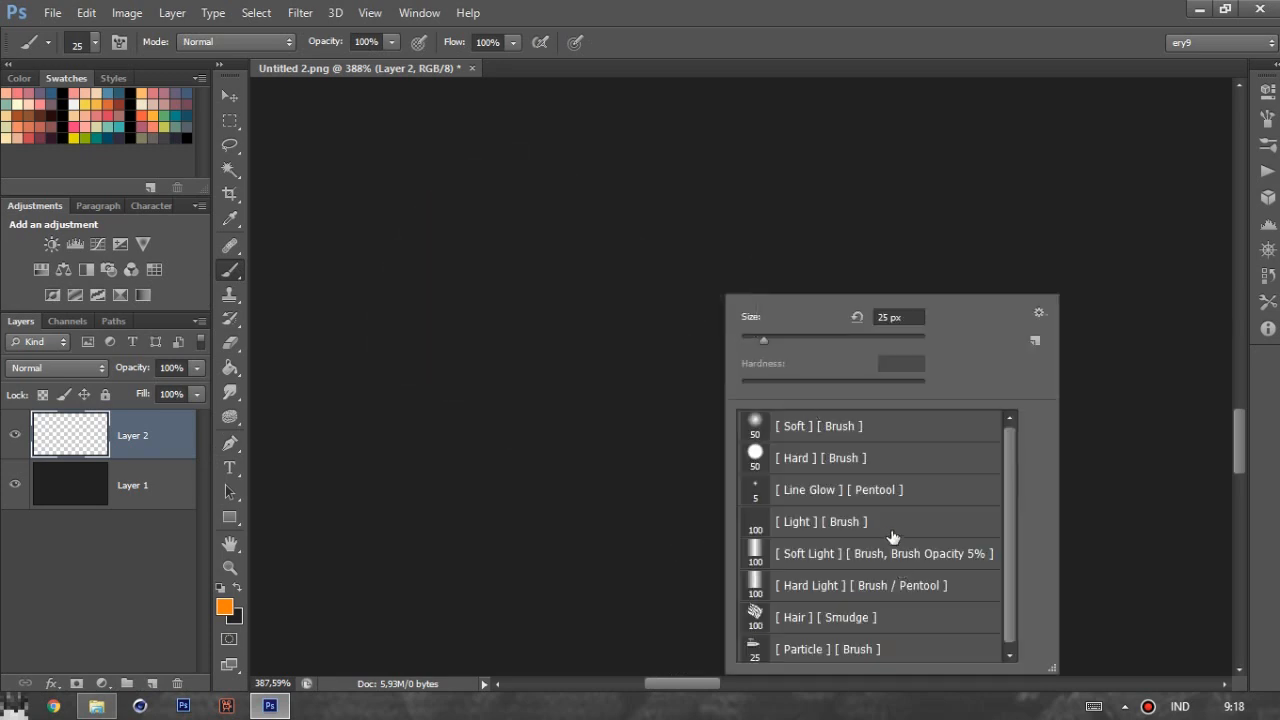
- Paint faint orange strokes with the [Soft Light] 5% flow preset
{"action": "left_click", "coordinate": [820, 520]}
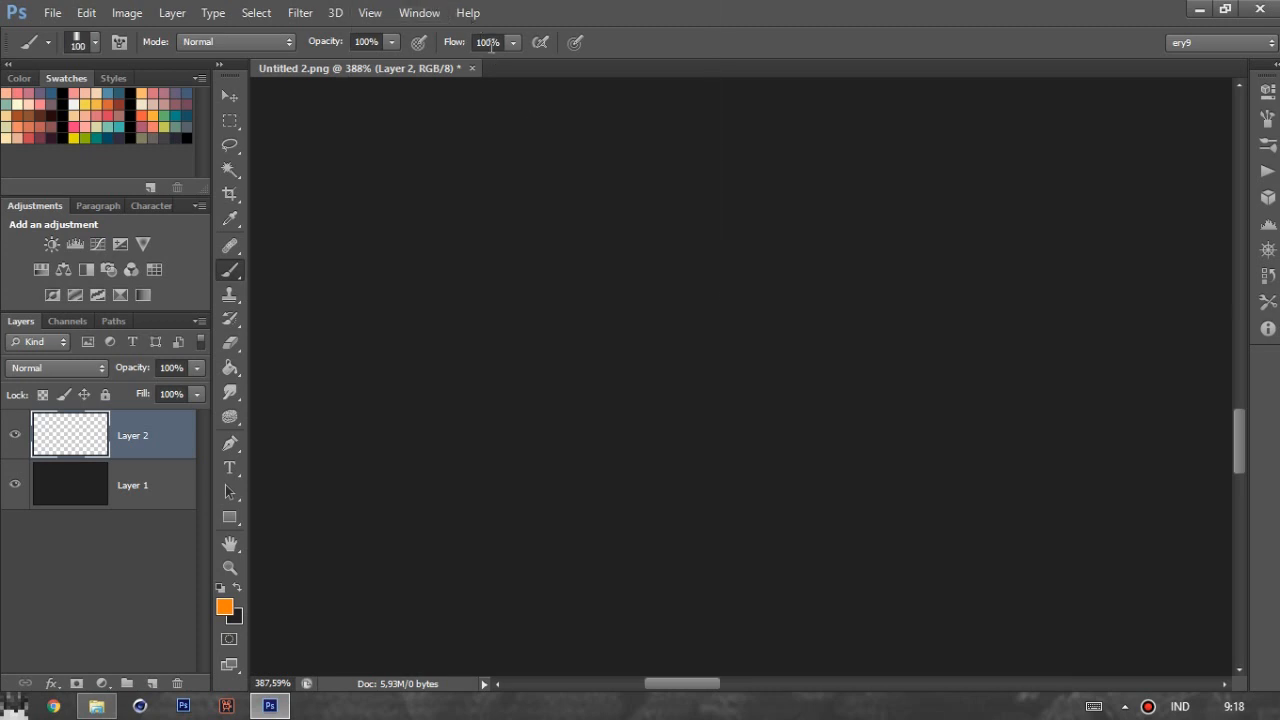
{"action": "left_click", "coordinate": [98, 42]}
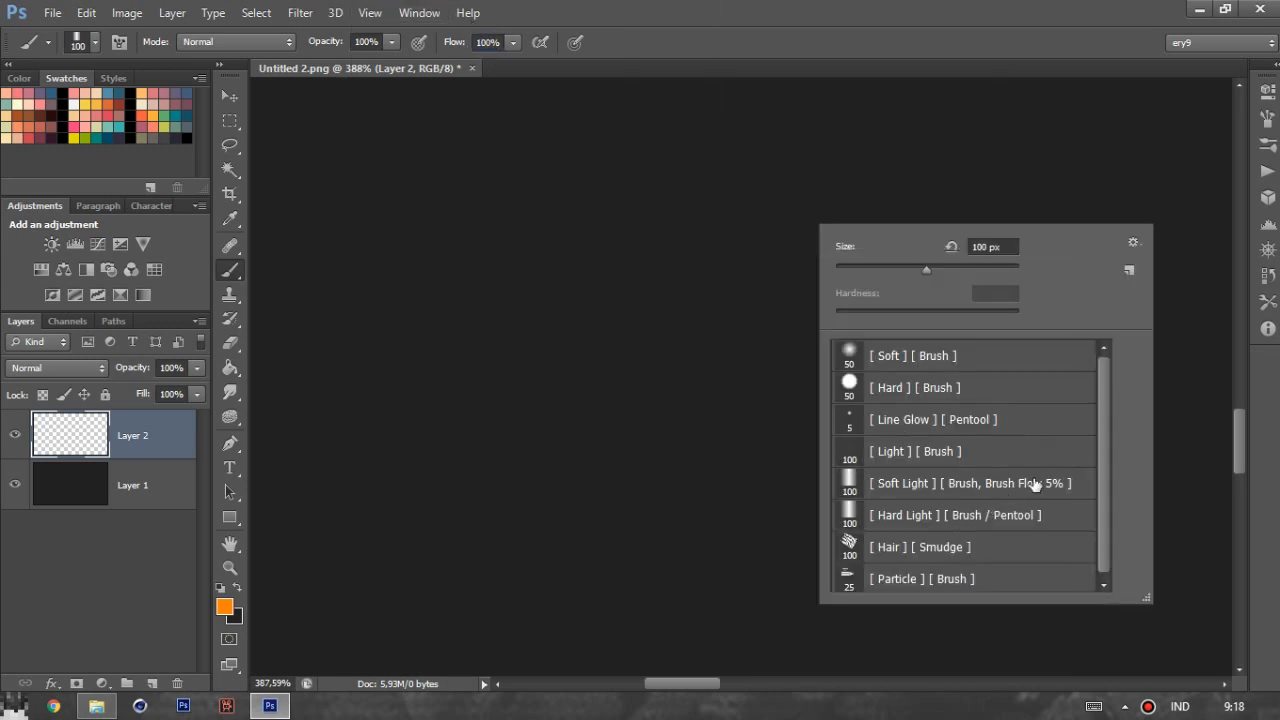
{"action": "left_click", "coordinate": [970, 482]}
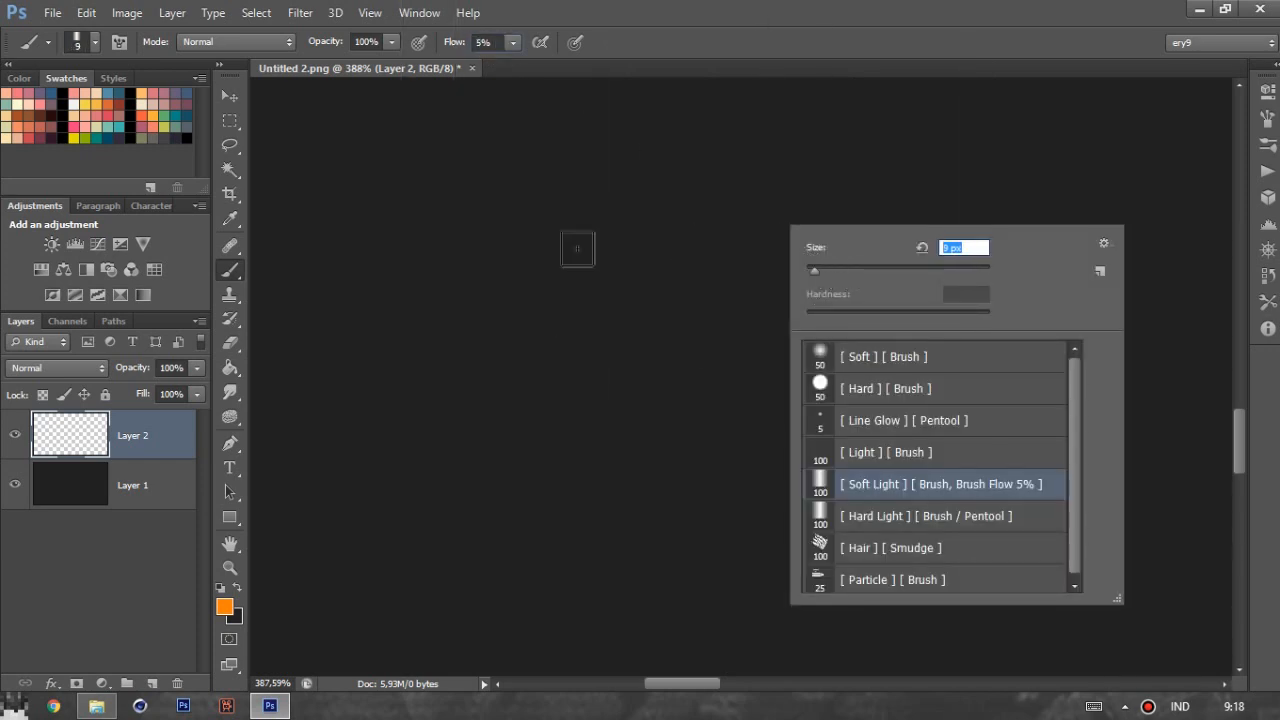
{"action": "left_click_drag", "start_coordinate": [576, 248], "coordinate": [620, 362]}
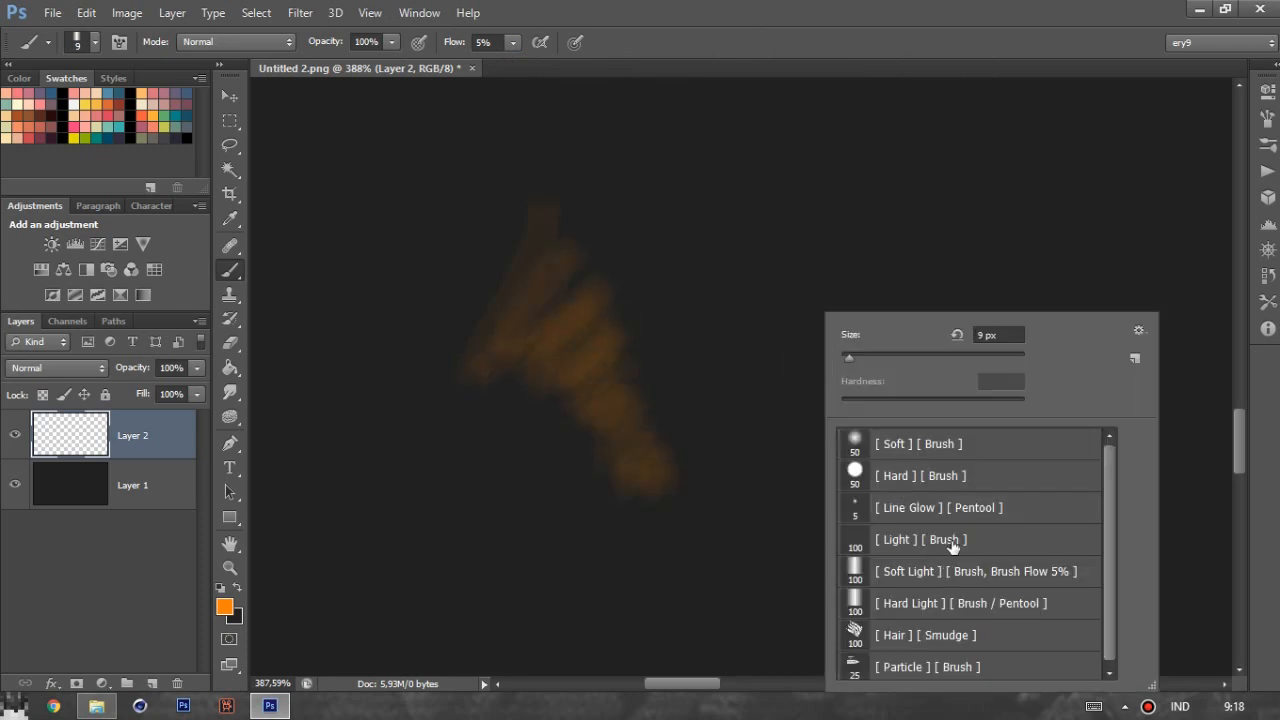
- Paint another faint orange stroke with the [Light] preset at size 10
{"action": "left_click", "coordinate": [920, 540]}
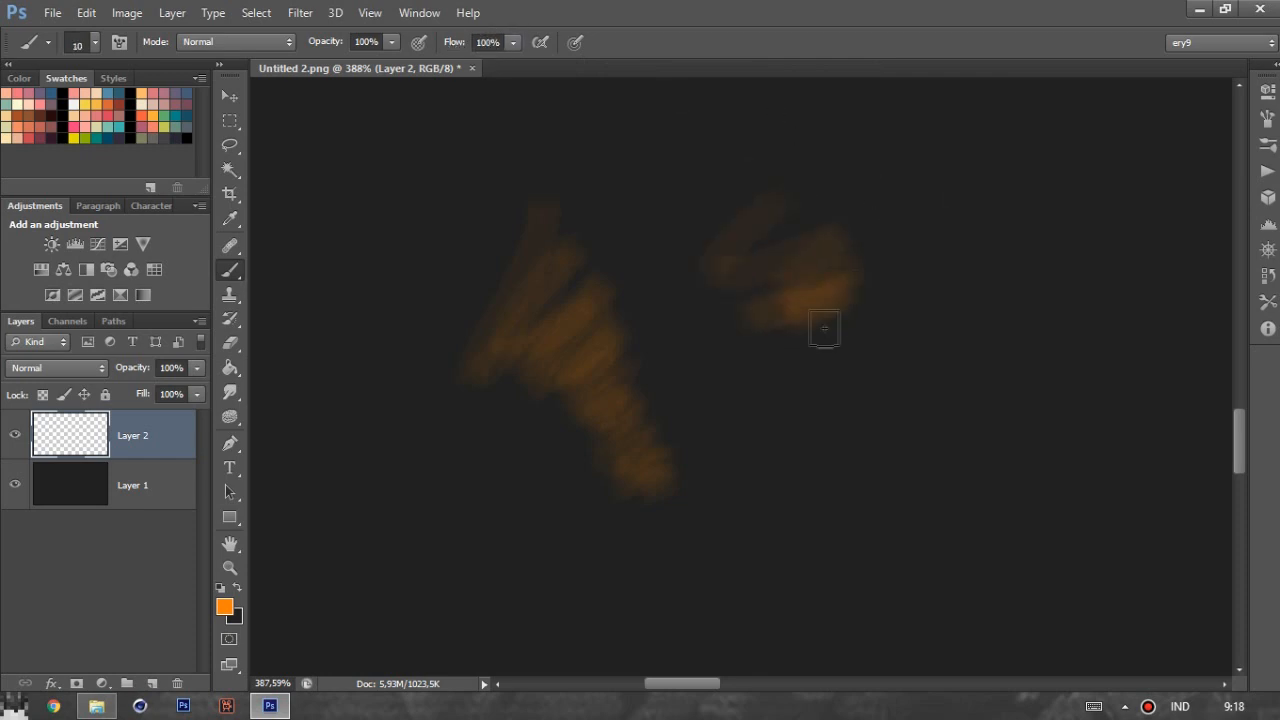
{"action": "left_click_drag", "start_coordinate": [824, 328], "coordinate": [758, 428]}
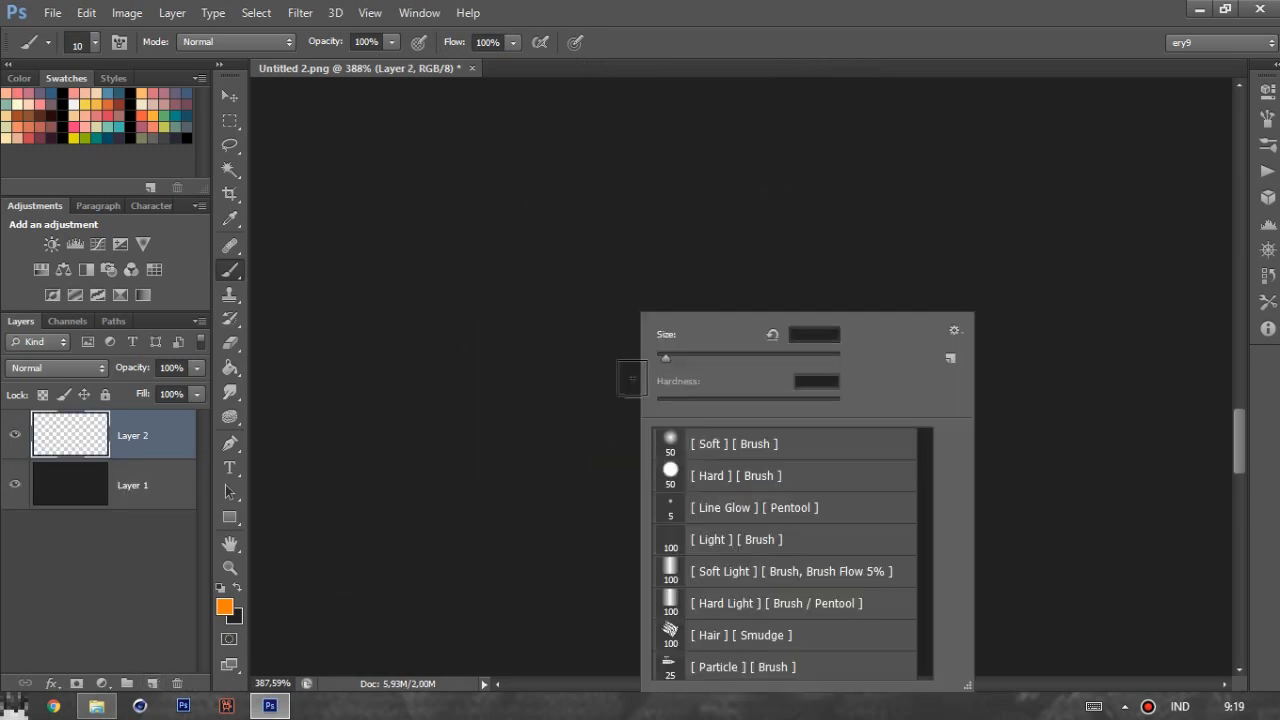
- Paint with the [Hard Light] preset, then stroke a straight pen path with a thin brush line
{"action": "left_click", "coordinate": [778, 604]}
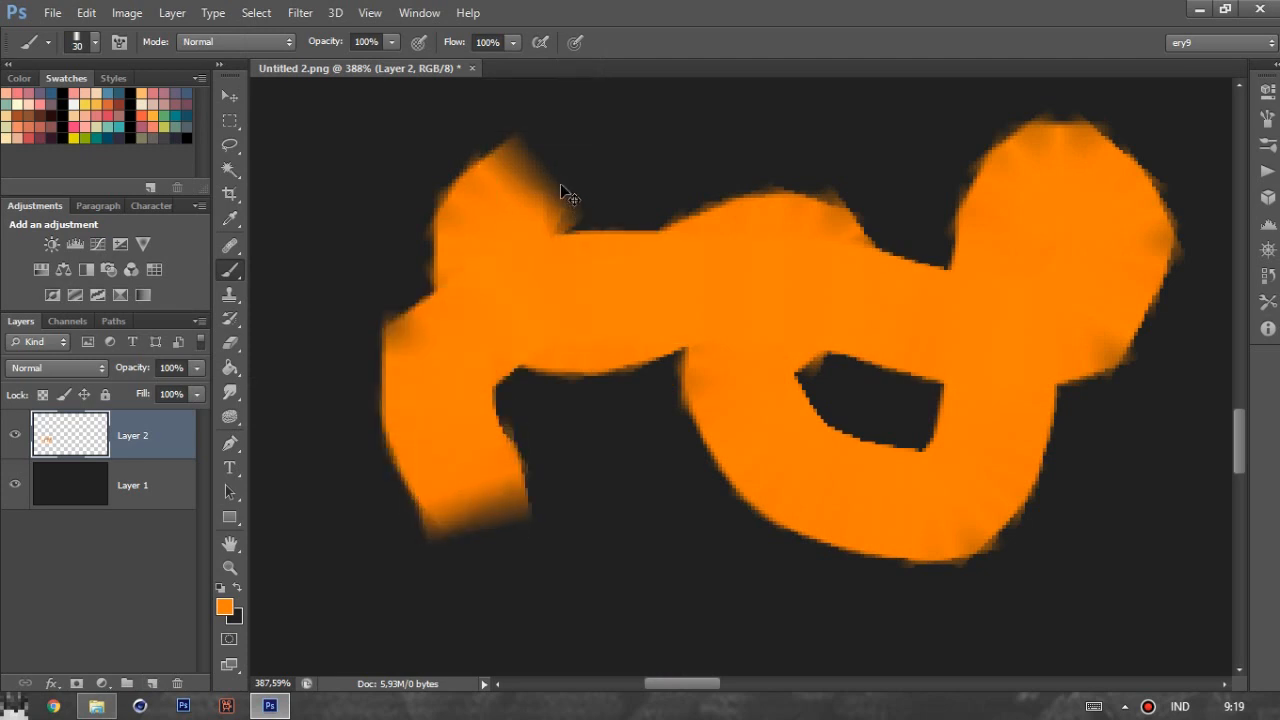
{"action": "right_click", "coordinate": [564, 192]}
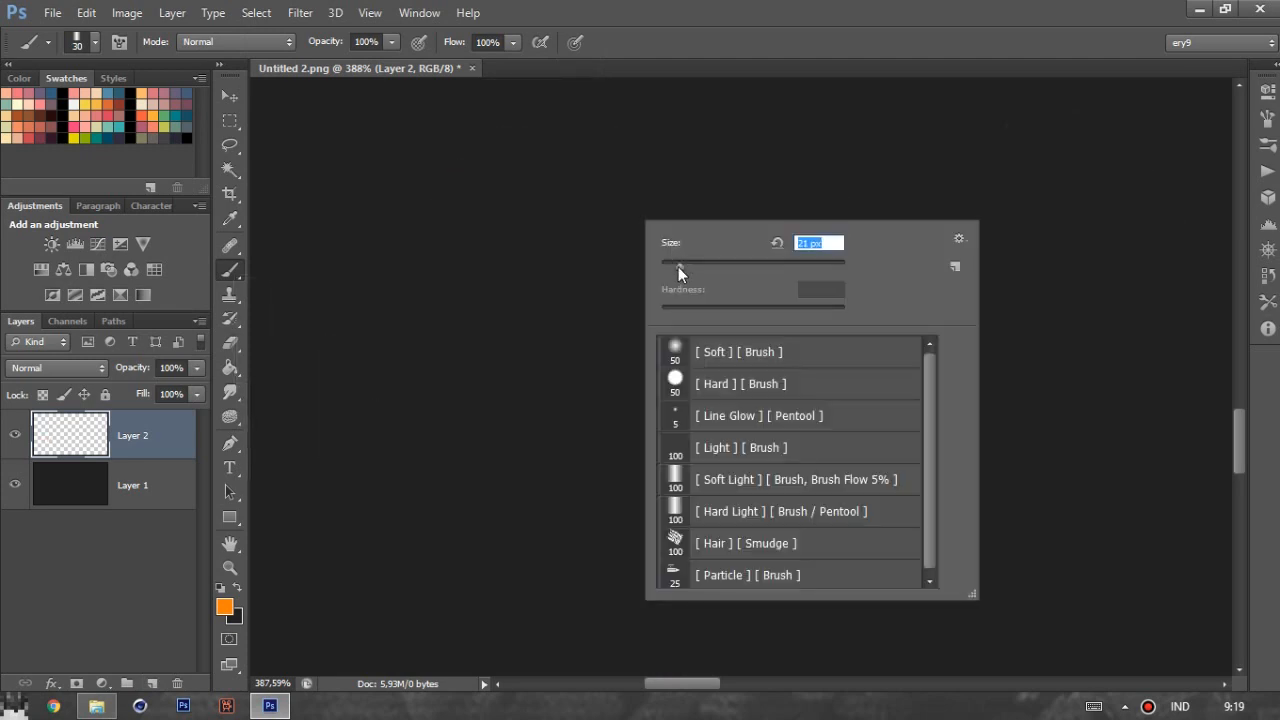
{"action": "left_click", "coordinate": [228, 444]}
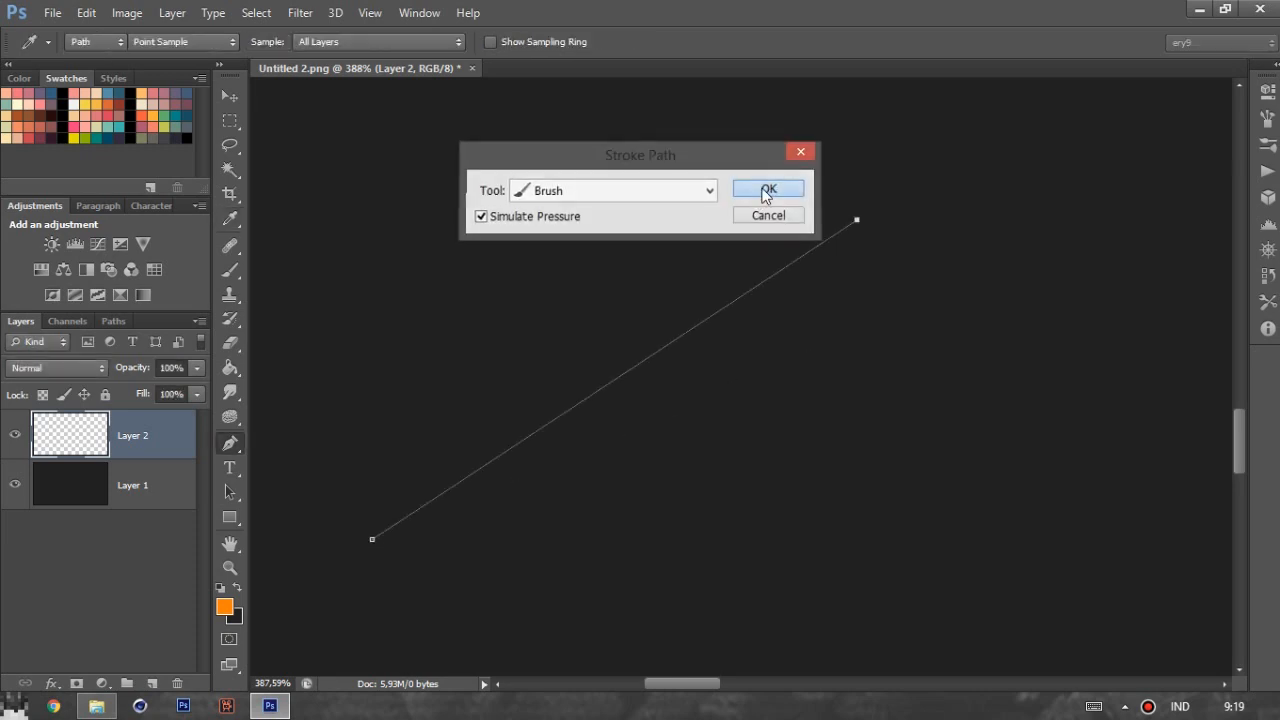
{"action": "left_click", "coordinate": [768, 190]}
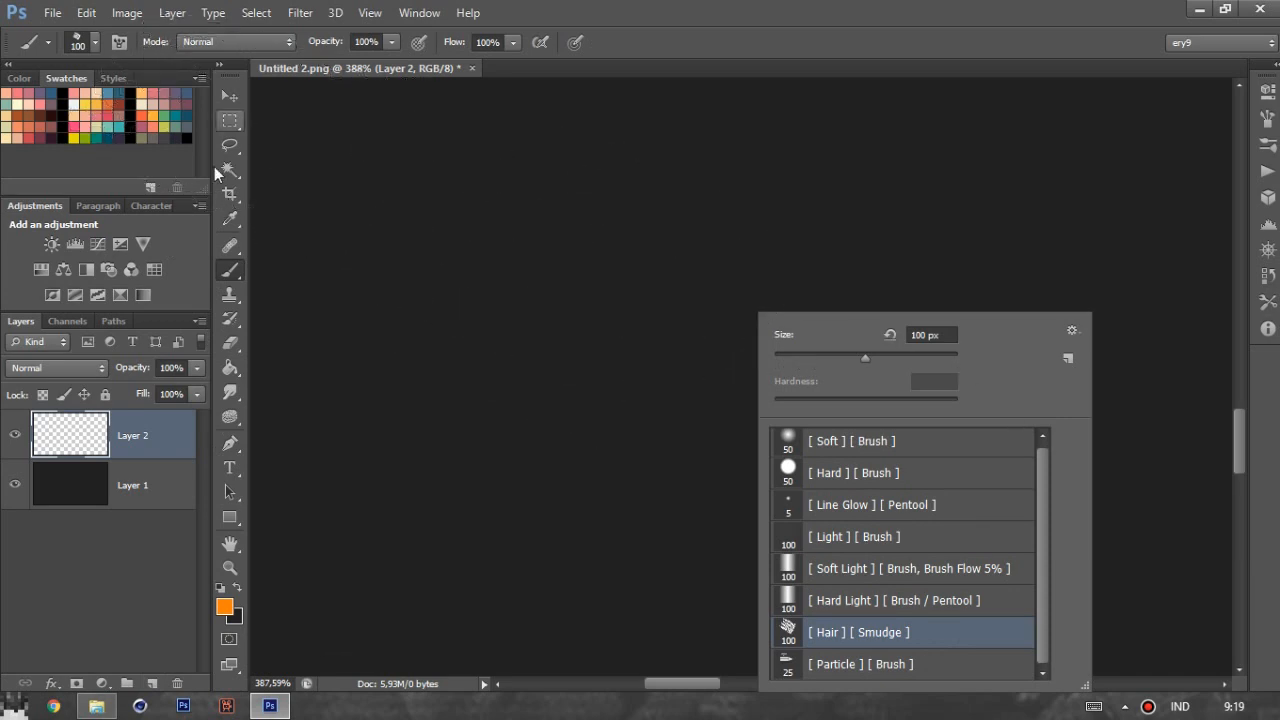
- Open the Minecraft character render PNG from the Client folder and return to the first document
{"action": "left_click_drag", "start_coordinate": [924, 320], "coordinate": [736, 320]}
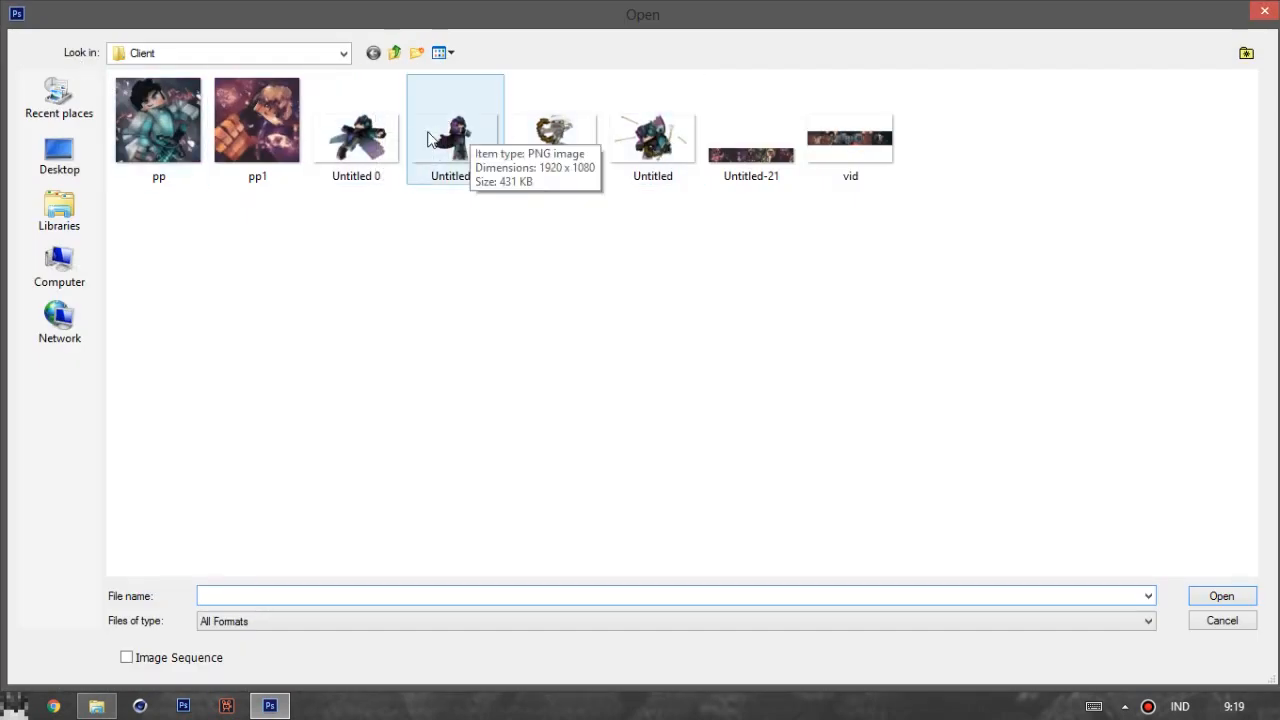
{"action": "double_click", "coordinate": [456, 120]}
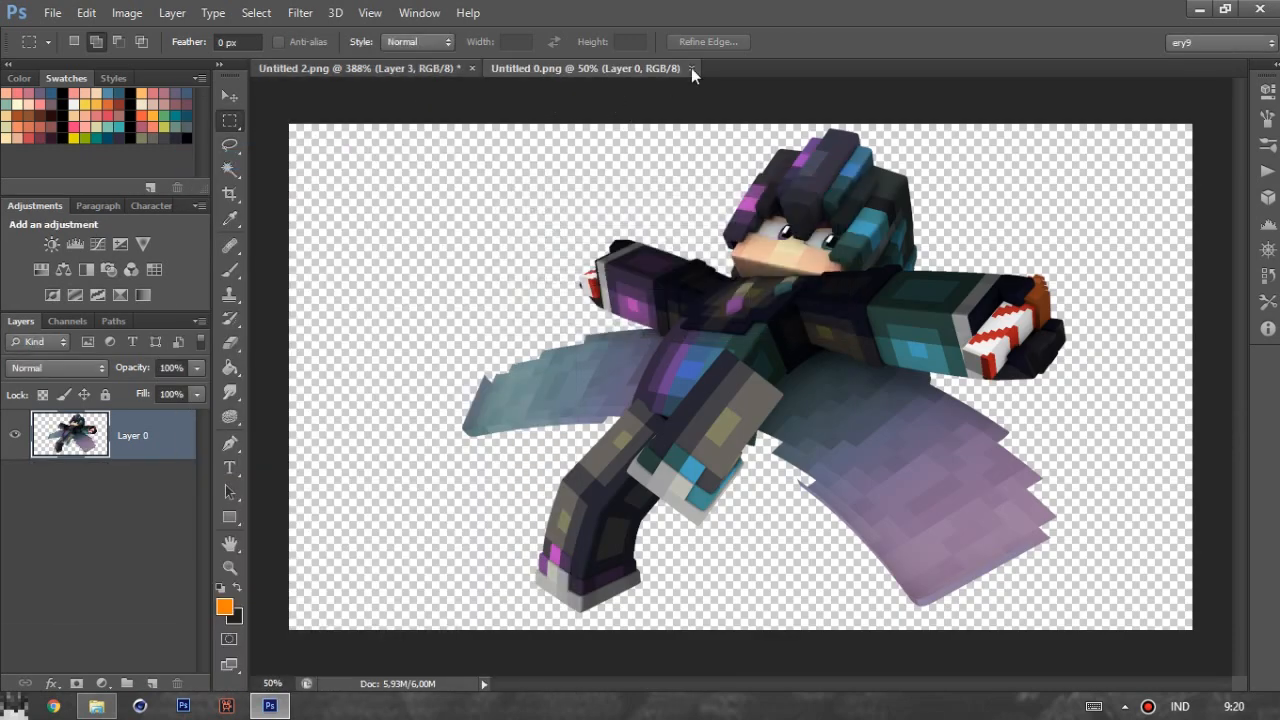
{"action": "left_click", "coordinate": [692, 68]}
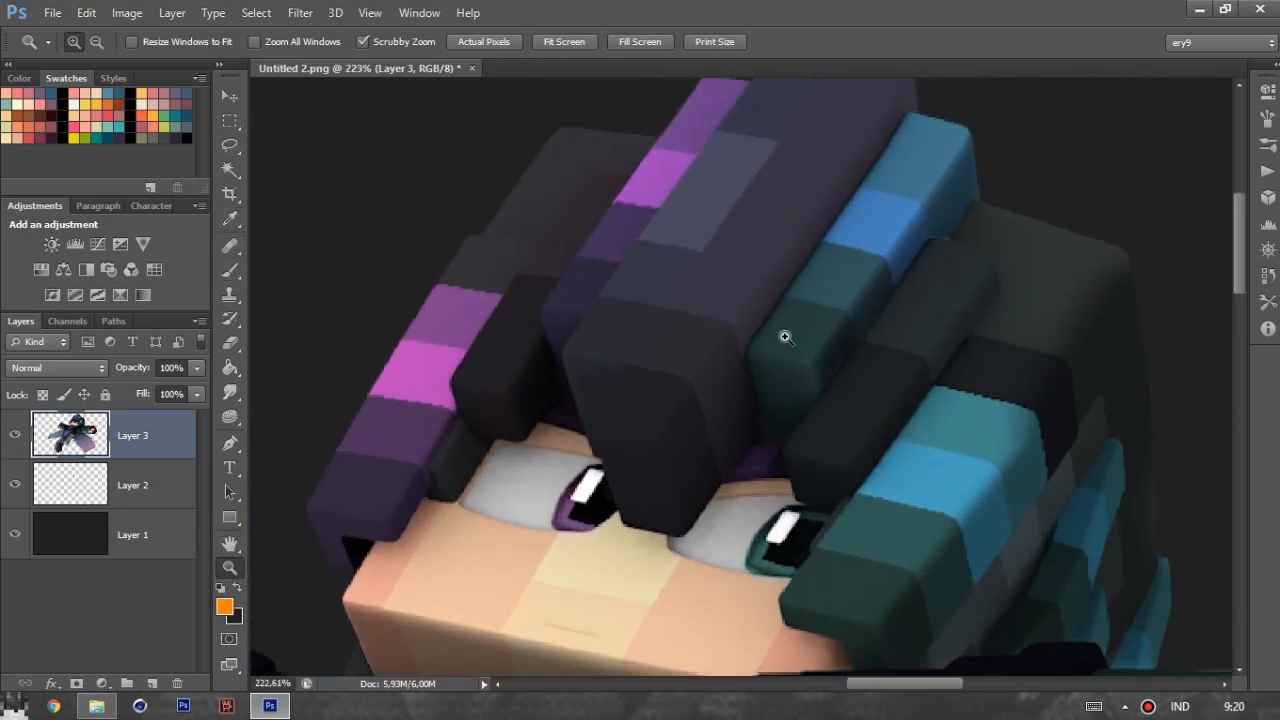
{"action": "mouse_move", "coordinate": [322, 292]}
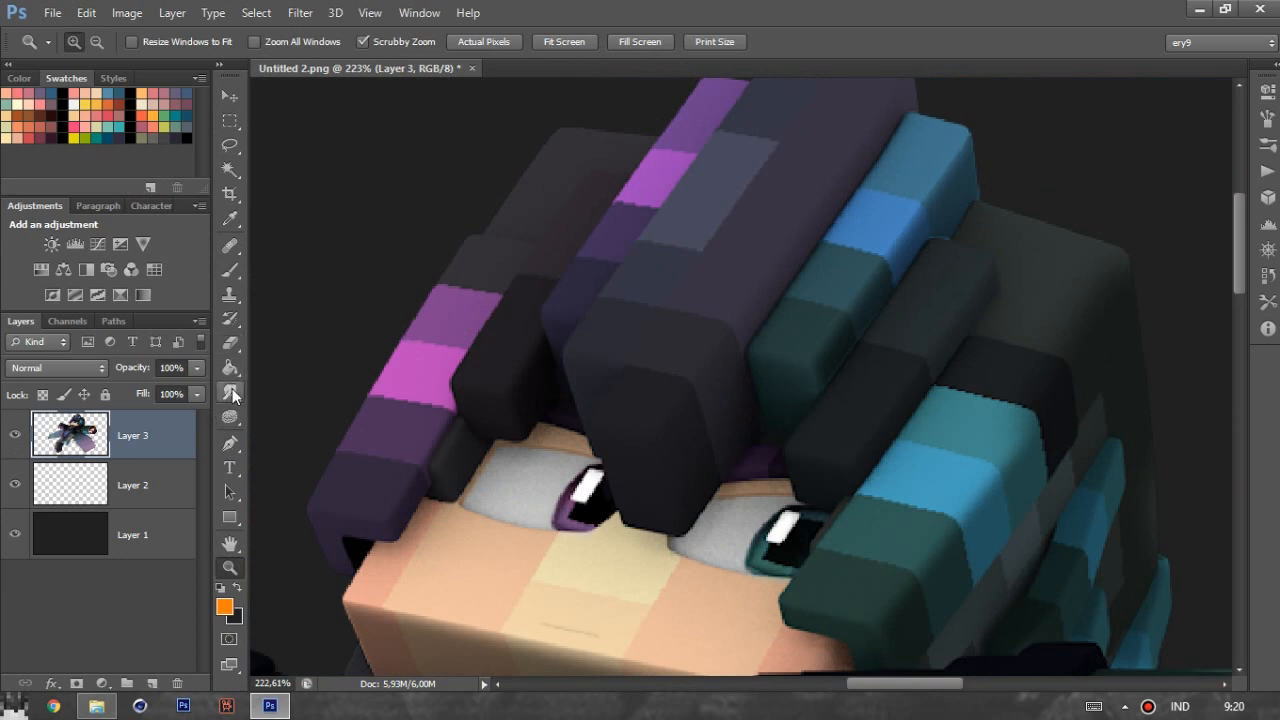
- Smudge the character's purple hair outward into soft strands with the Smudge tool and [Hair] preset
{"action": "left_click", "coordinate": [230, 392]}
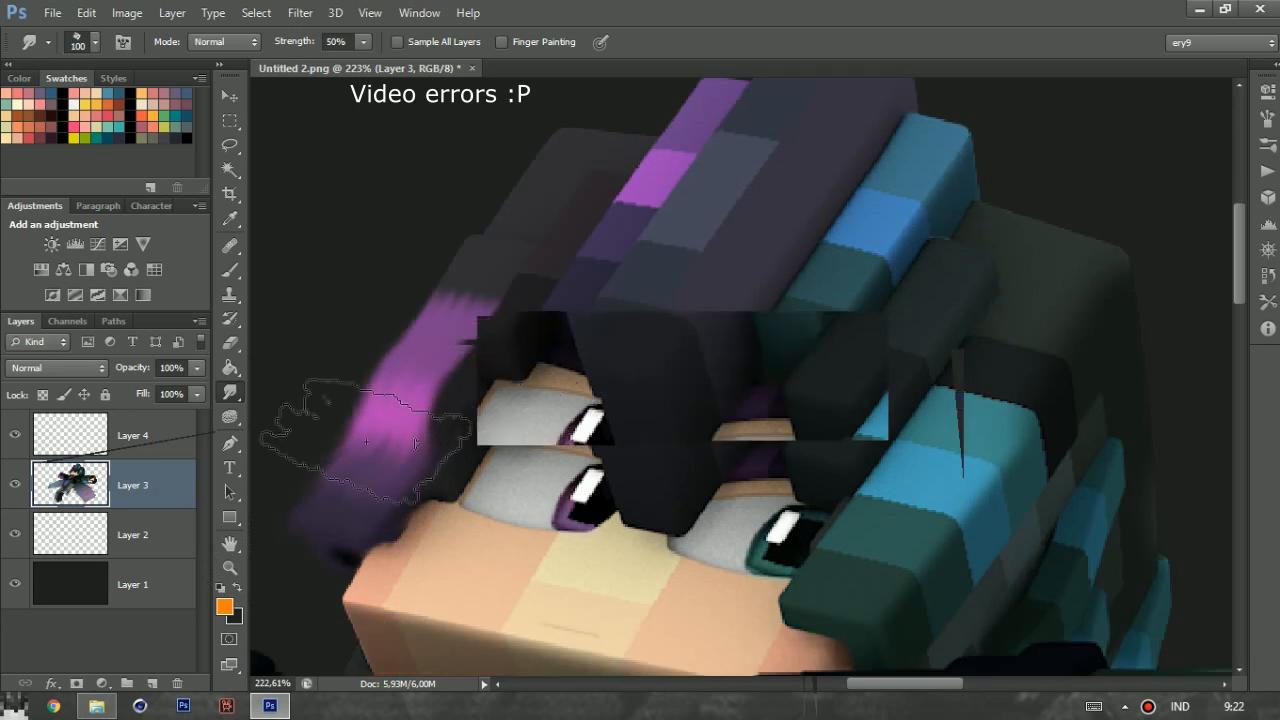
{"action": "left_click", "coordinate": [228, 568]}
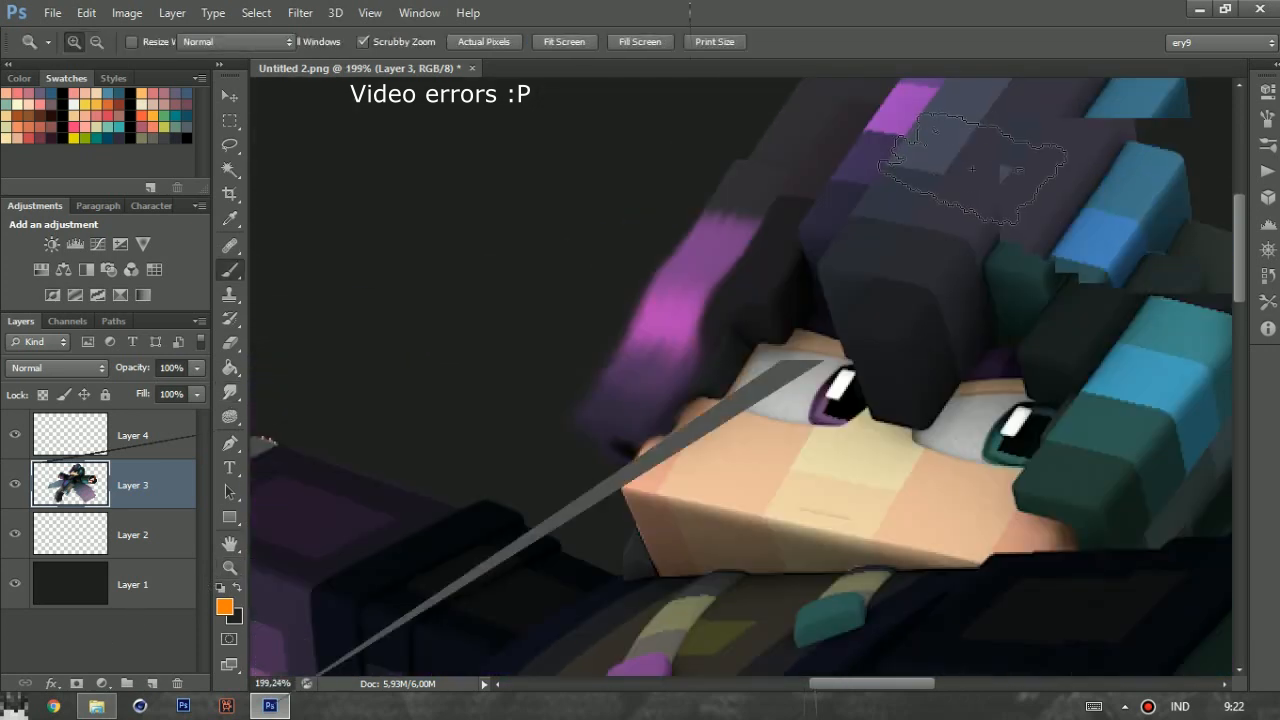
{"action": "left_click", "coordinate": [228, 390]}
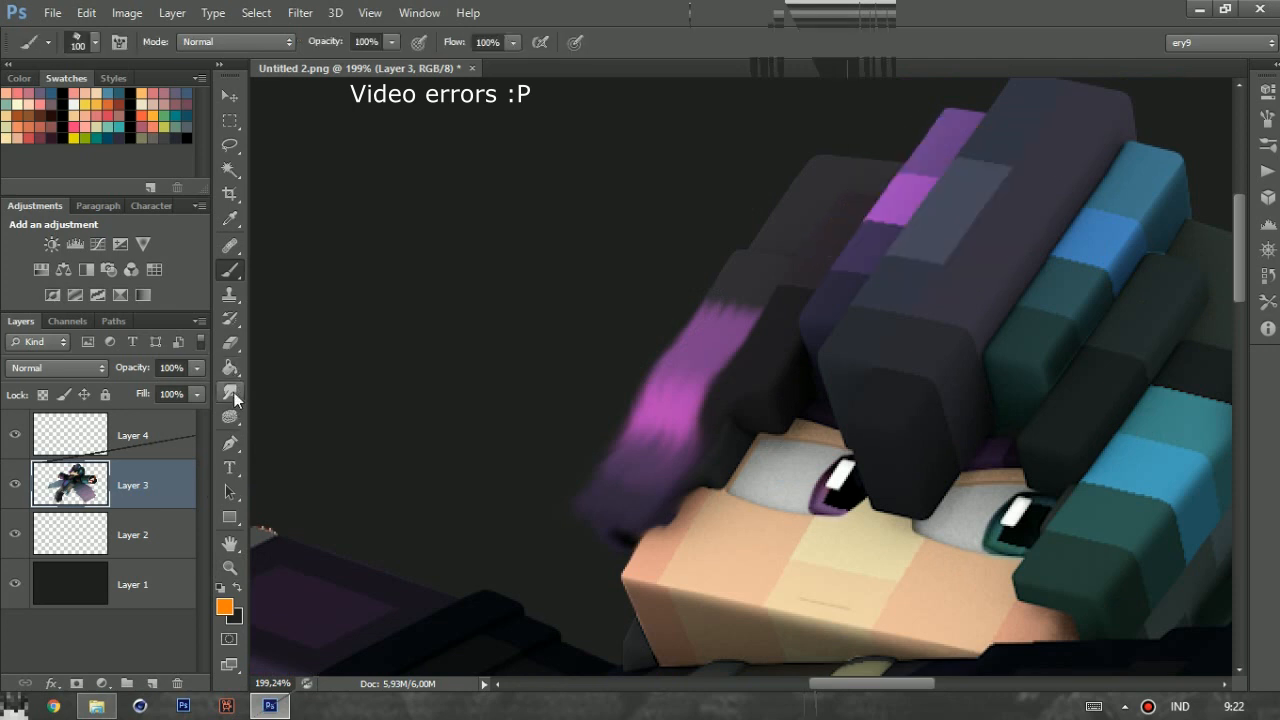
{"action": "left_click", "coordinate": [228, 390]}
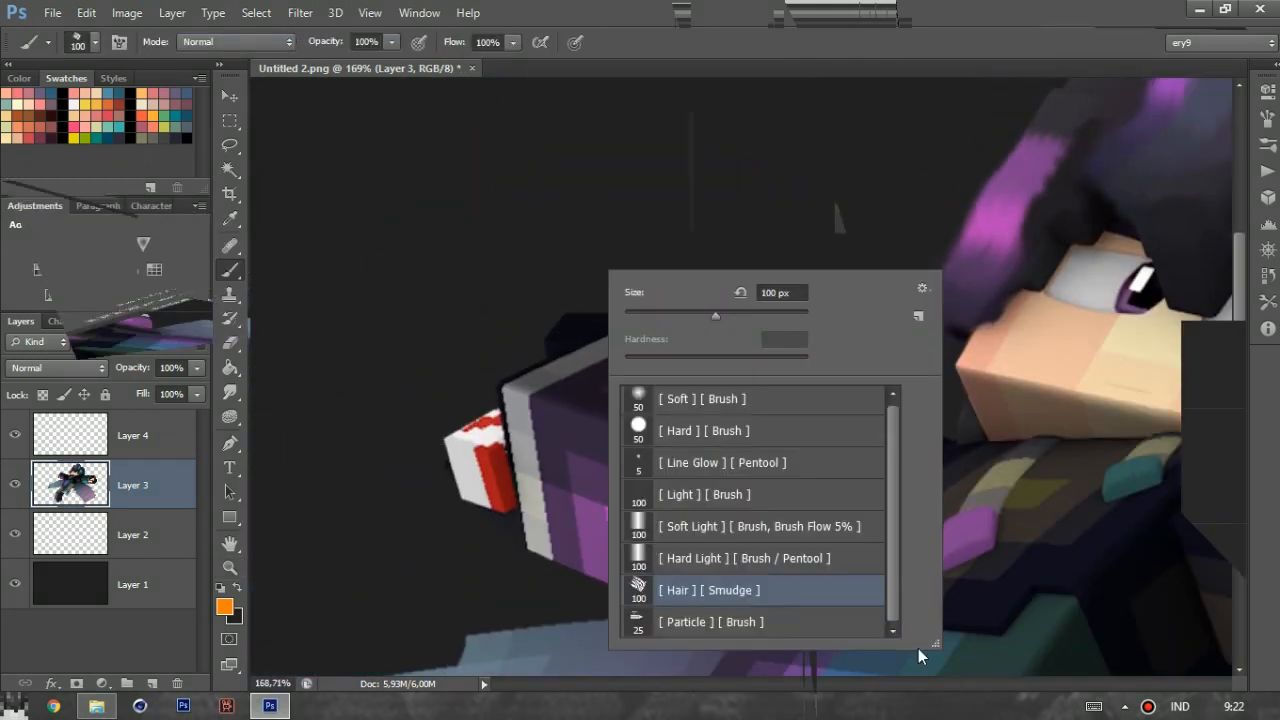
- Scatter white glowing specks above the character's arm with the [Particle] preset
{"action": "left_click", "coordinate": [710, 620]}
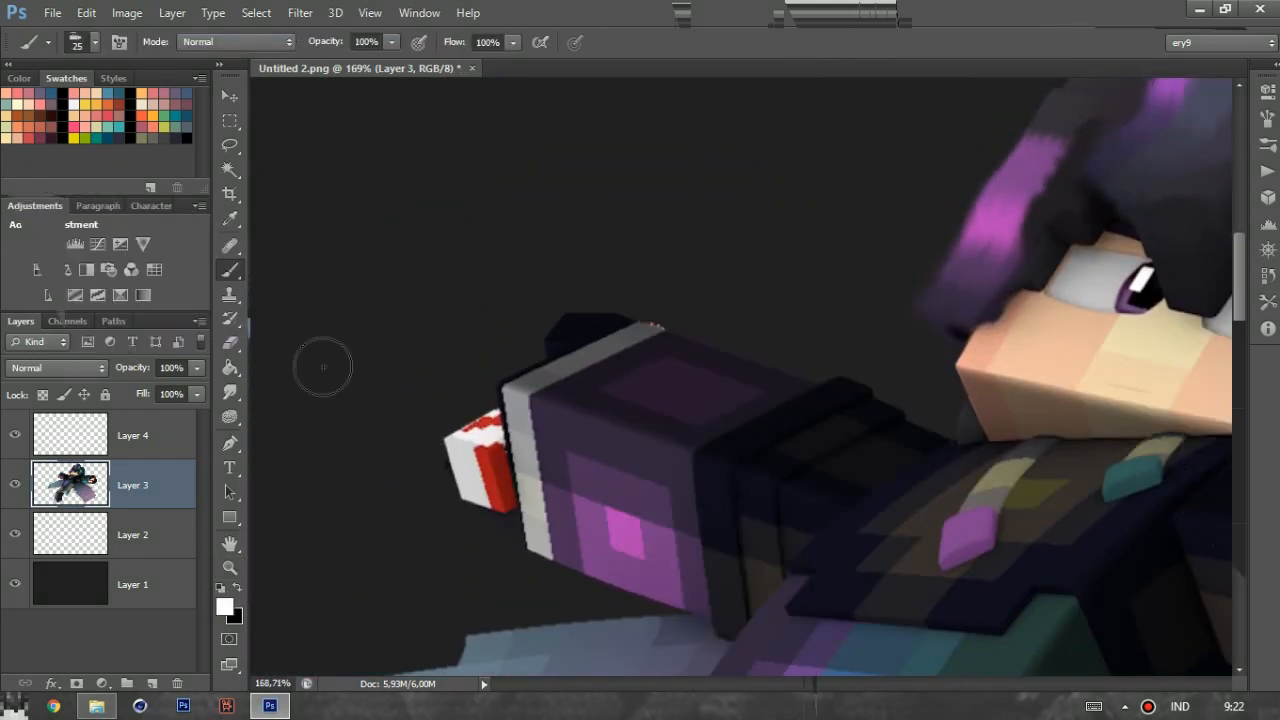
{"action": "left_click_drag", "start_coordinate": [324, 368], "coordinate": [848, 320]}
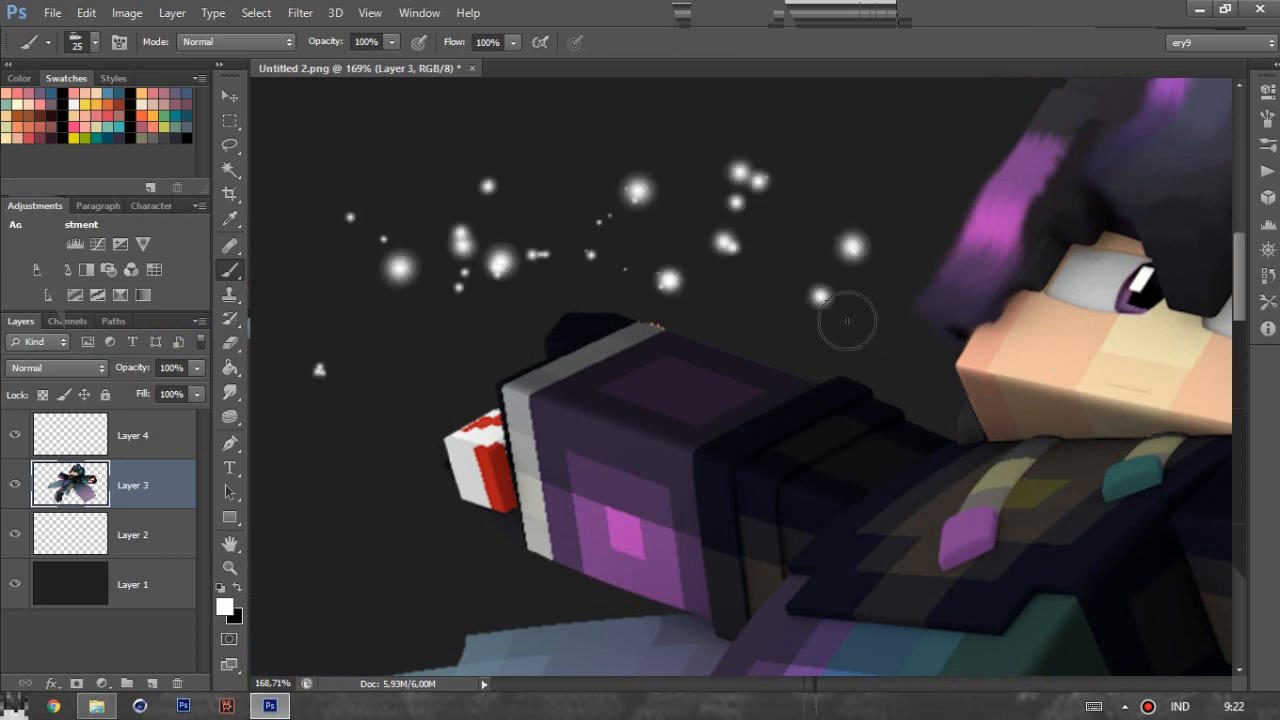